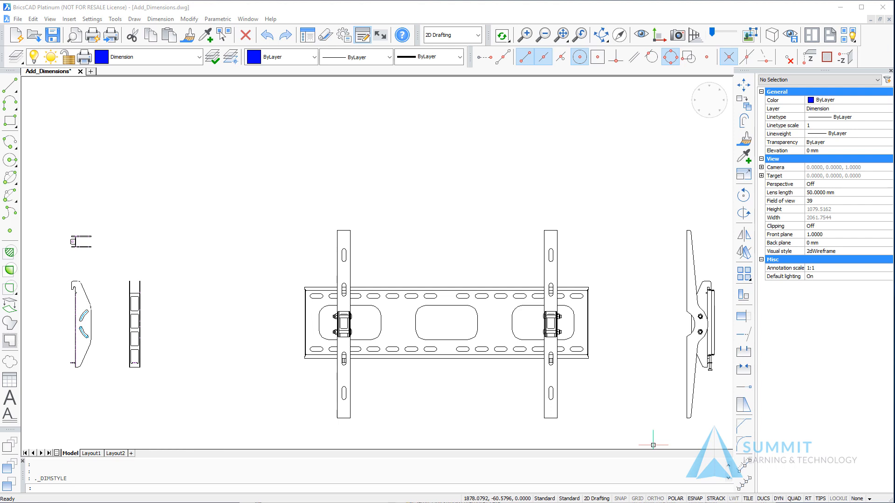
{"action": "mouse_move", "coordinate": [408, 420]}
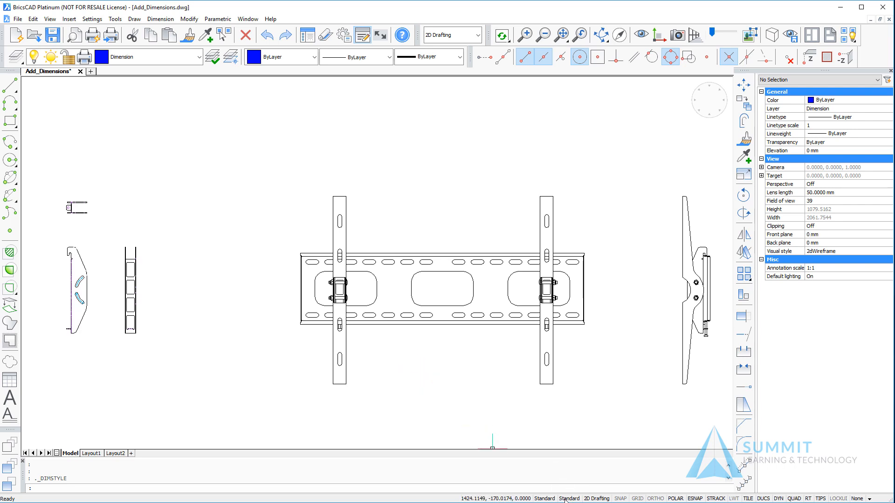
Open the drawing's dimension styles explorer, showing the Standard style's settings and preview.
{"action": "left_click", "coordinate": [568, 498]}
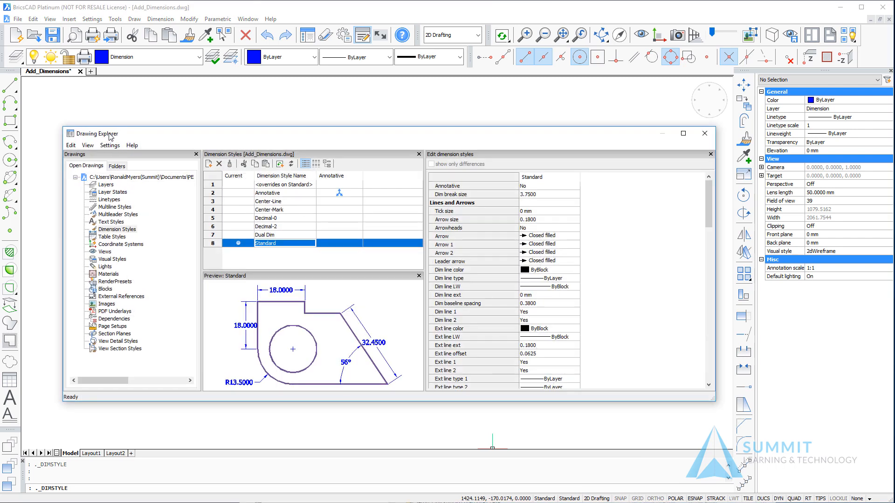
{"action": "left_click", "coordinate": [117, 230]}
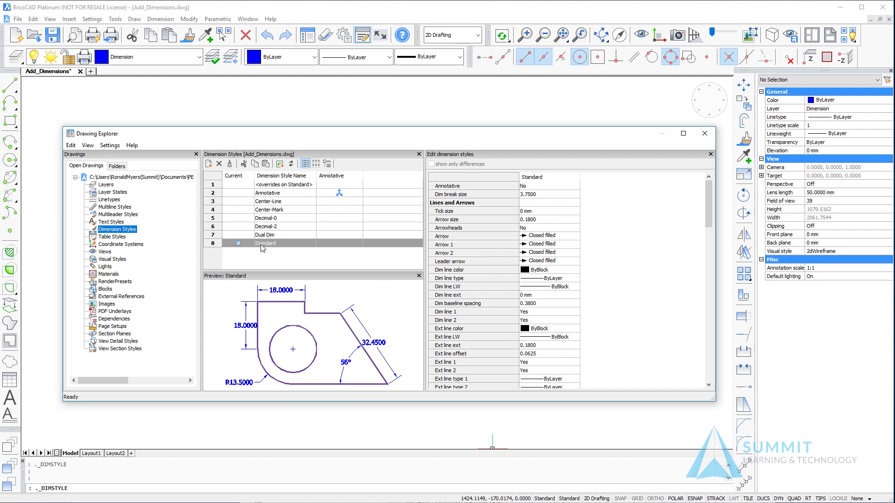
{"action": "mouse_move", "coordinate": [307, 212]}
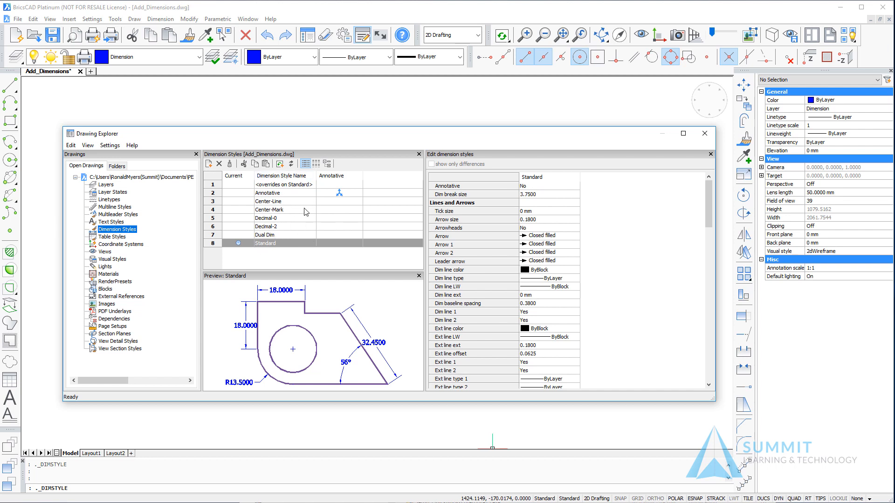
{"action": "mouse_move", "coordinate": [481, 224]}
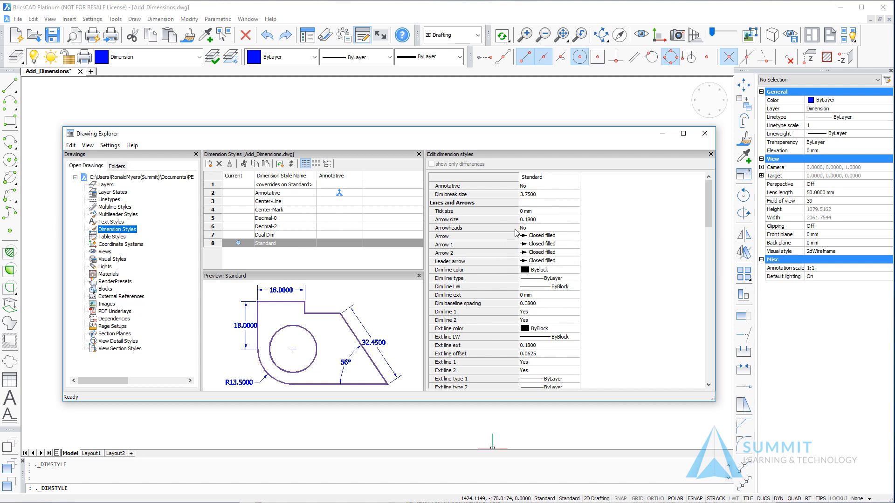
{"action": "mouse_move", "coordinate": [458, 235]}
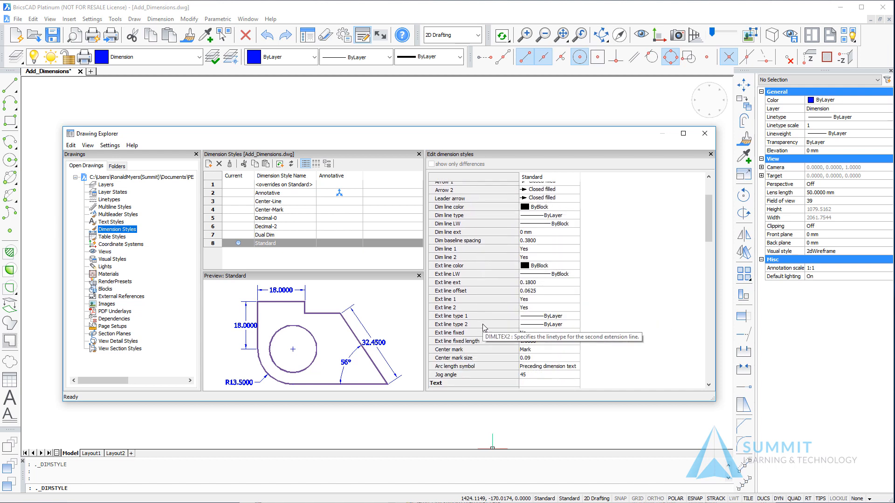
{"action": "scroll", "scroll_direction": "down", "scroll_amount": 3}
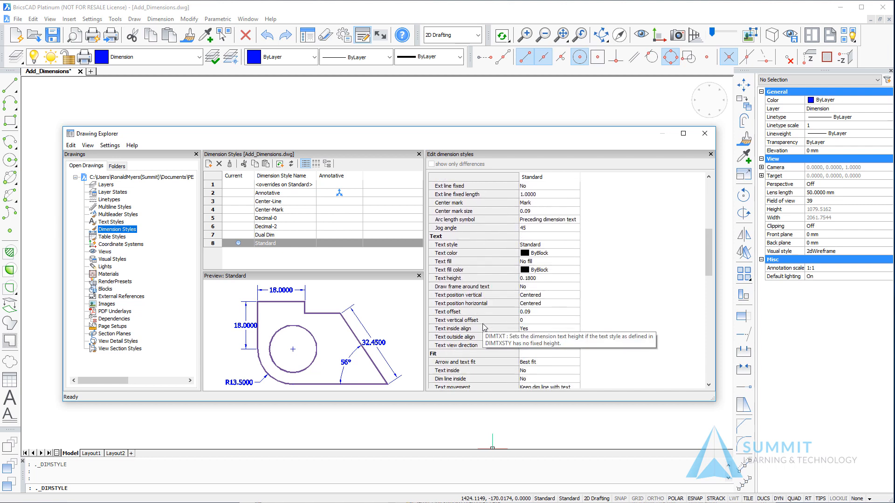
{"action": "scroll", "scroll_direction": "down", "scroll_amount": 3}
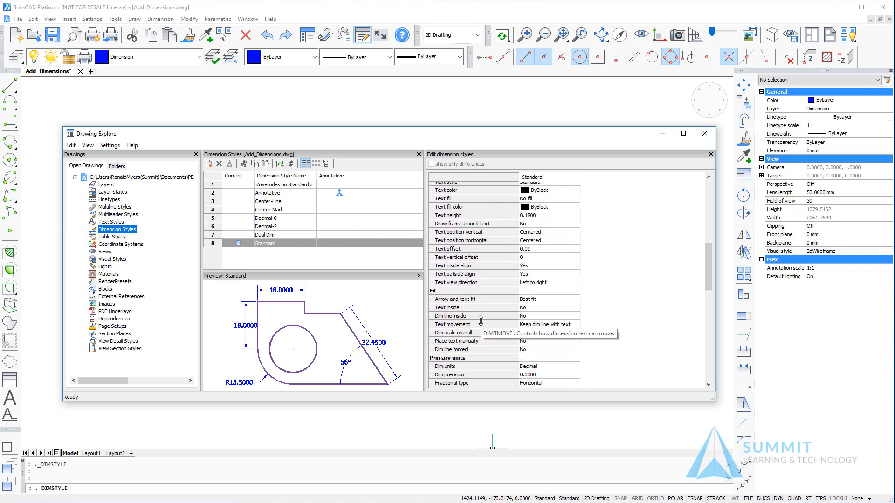
{"action": "scroll", "scroll_direction": "down", "scroll_amount": 3}
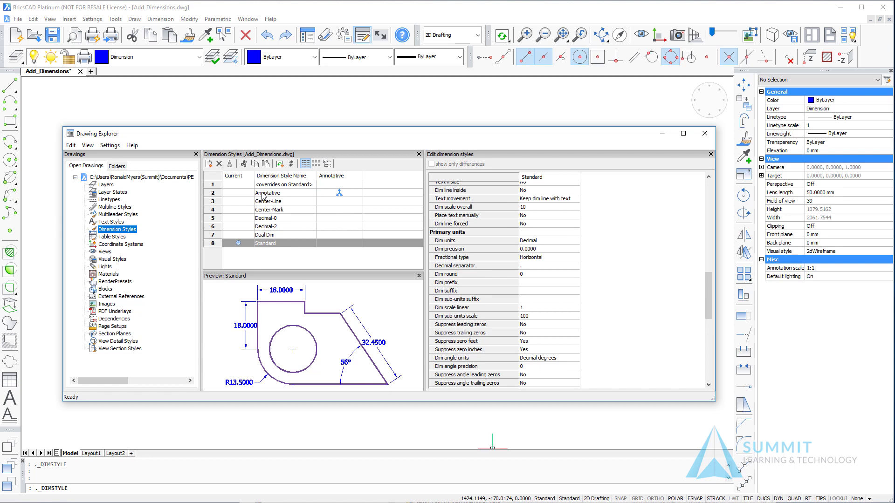
{"action": "mouse_move", "coordinate": [262, 201]}
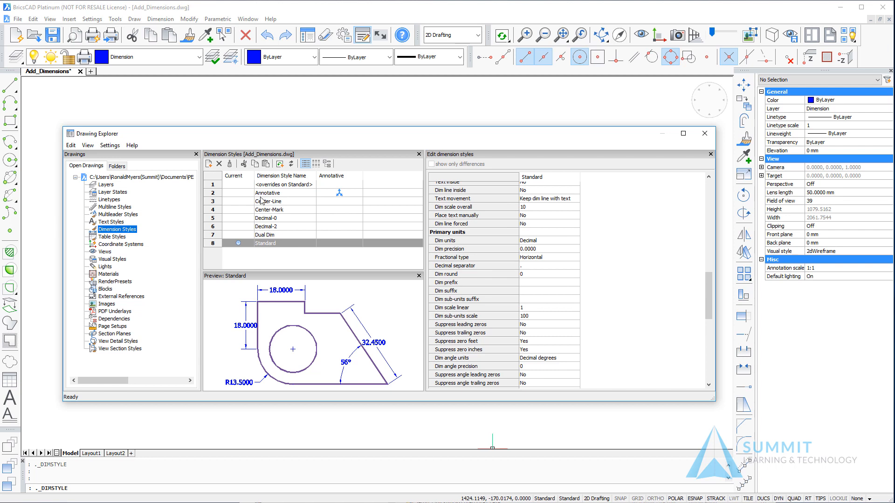
{"action": "mouse_move", "coordinate": [347, 203]}
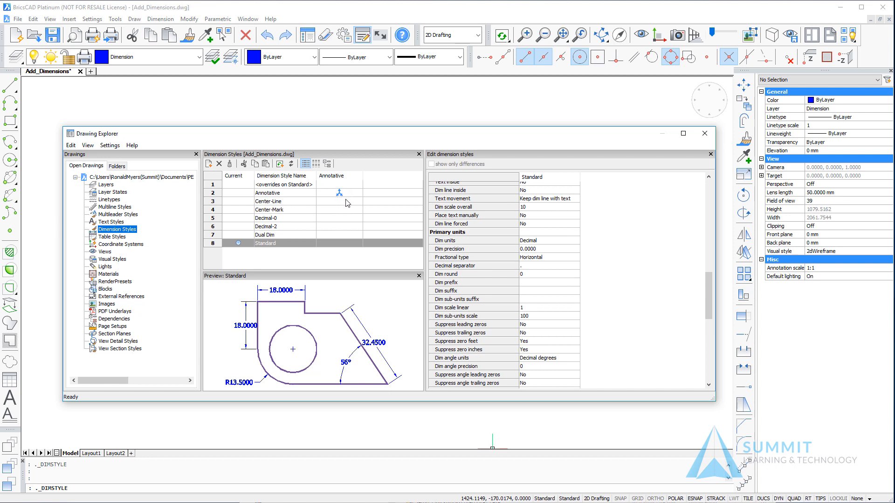
{"action": "mouse_move", "coordinate": [336, 197]}
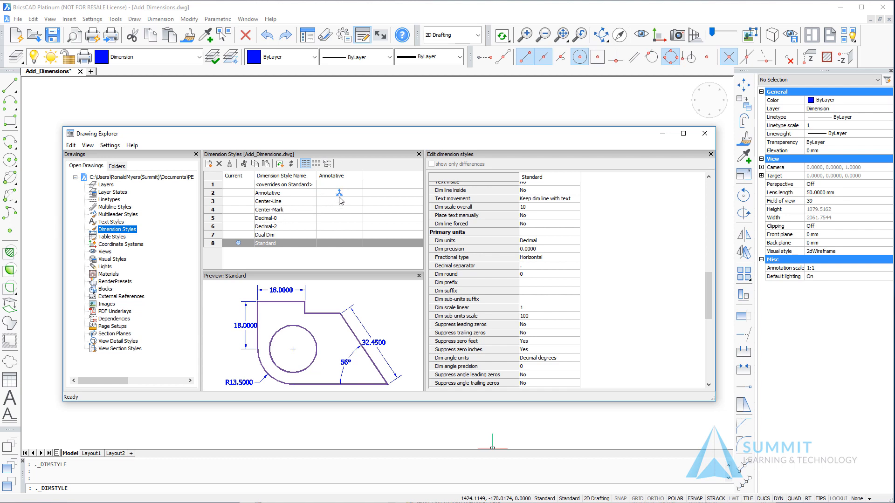
{"action": "mouse_move", "coordinate": [488, 302]}
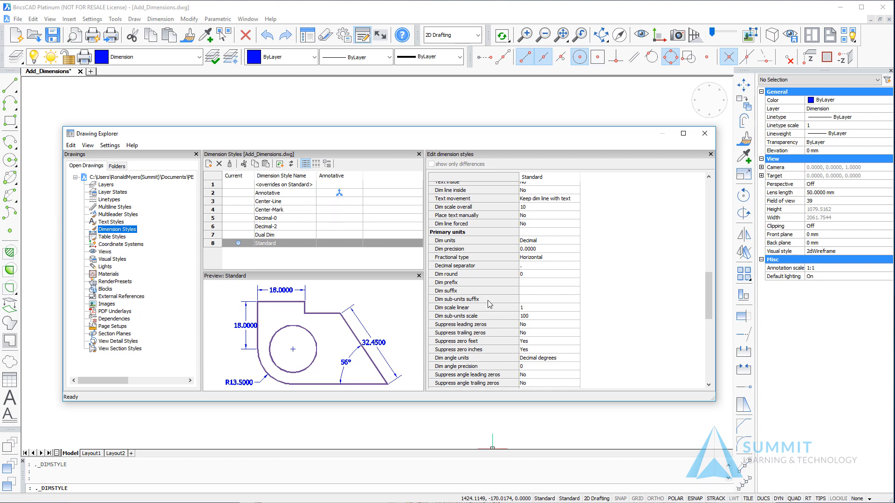
Compare the Dual Dim, Decimal-2, Decimal-0, Center-Mark and Annotative dimension styles.
{"action": "left_click", "coordinate": [268, 235]}
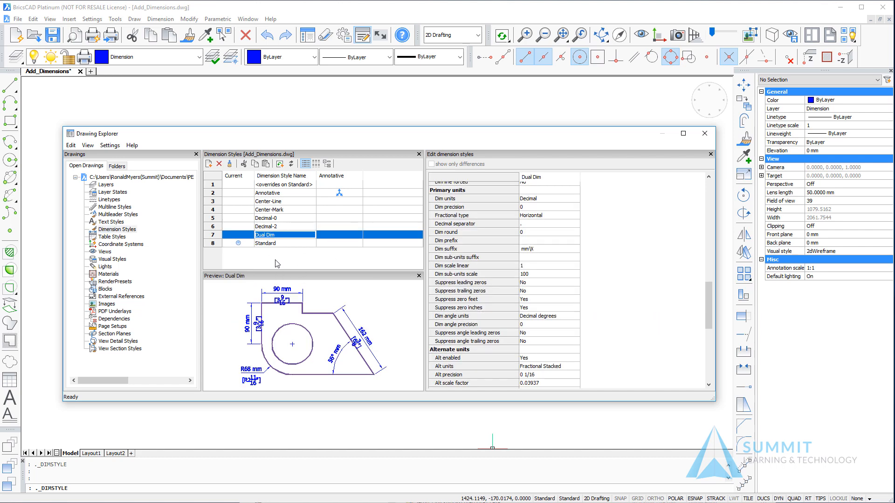
{"action": "mouse_move", "coordinate": [278, 248]}
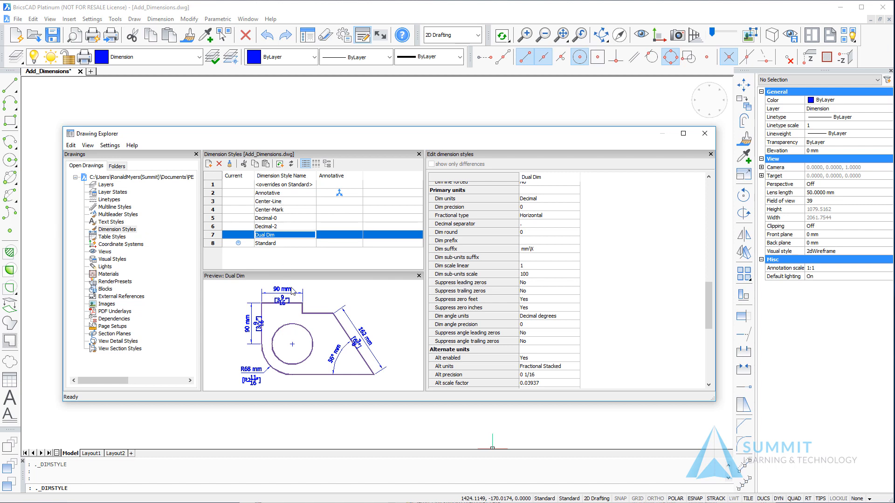
{"action": "mouse_move", "coordinate": [276, 311]}
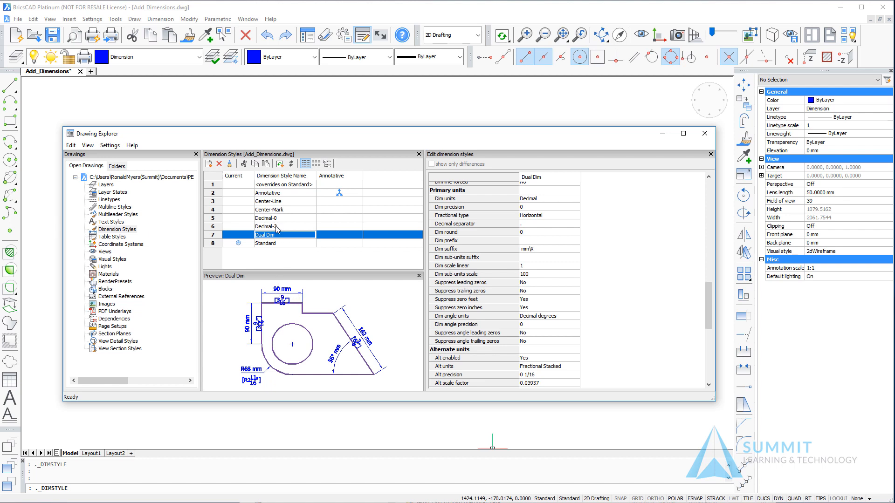
{"action": "left_click", "coordinate": [278, 226]}
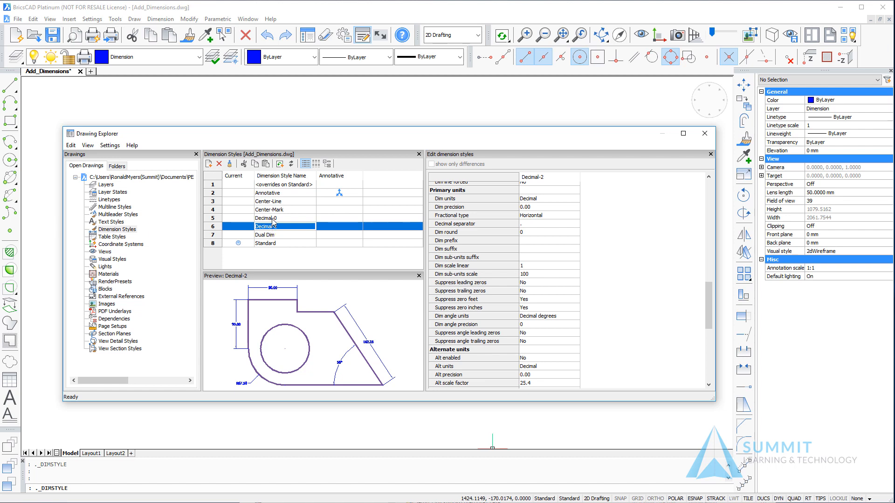
{"action": "left_click", "coordinate": [266, 218]}
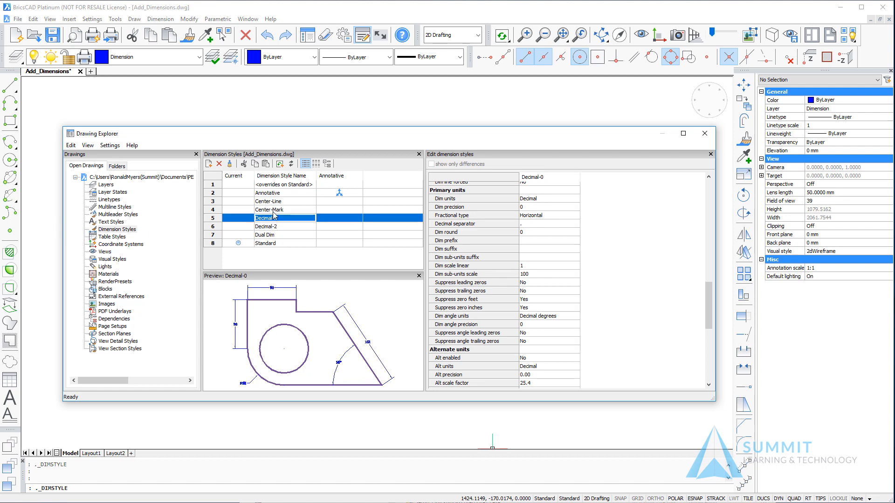
{"action": "left_click", "coordinate": [269, 209]}
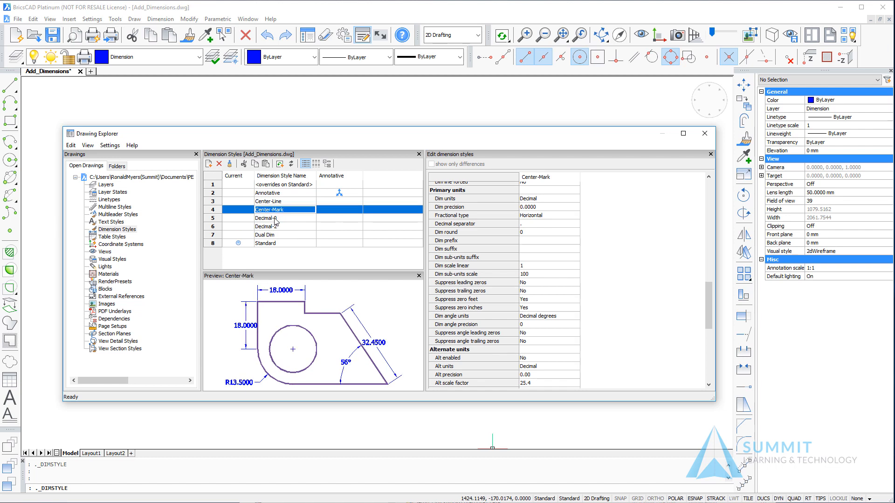
{"action": "left_click", "coordinate": [267, 193]}
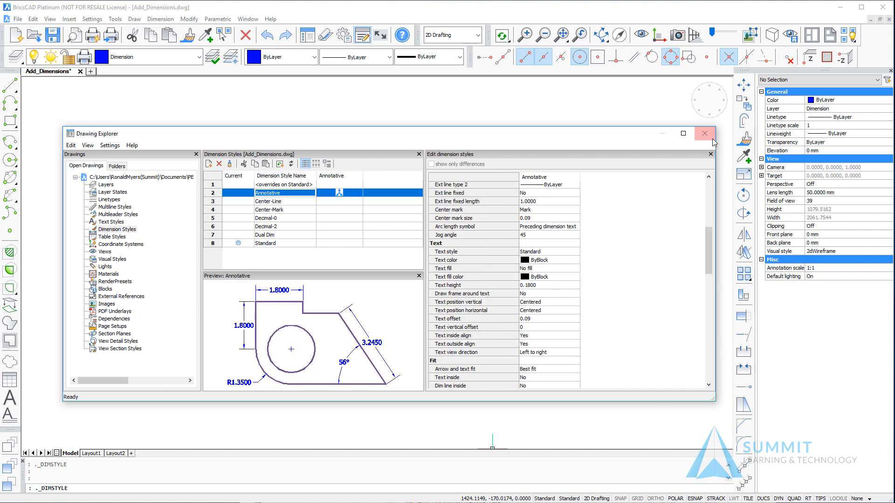
Close the styles explorer and inspect the sample 96 mm dimensions in each style.
{"action": "left_click", "coordinate": [705, 134]}
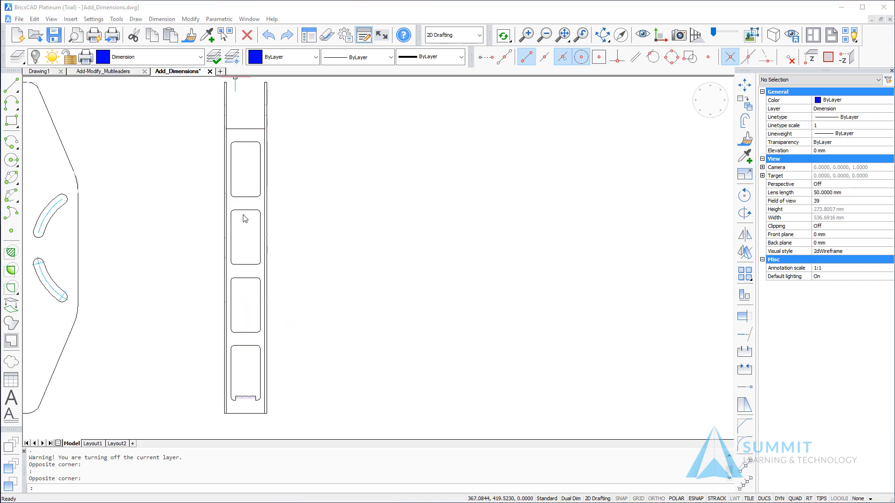
{"action": "left_click", "coordinate": [196, 56]}
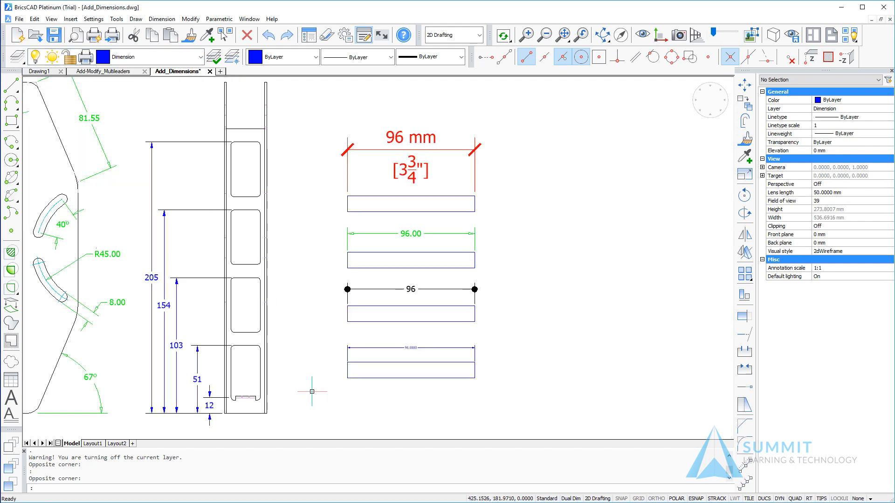
{"action": "mouse_move", "coordinate": [306, 218]}
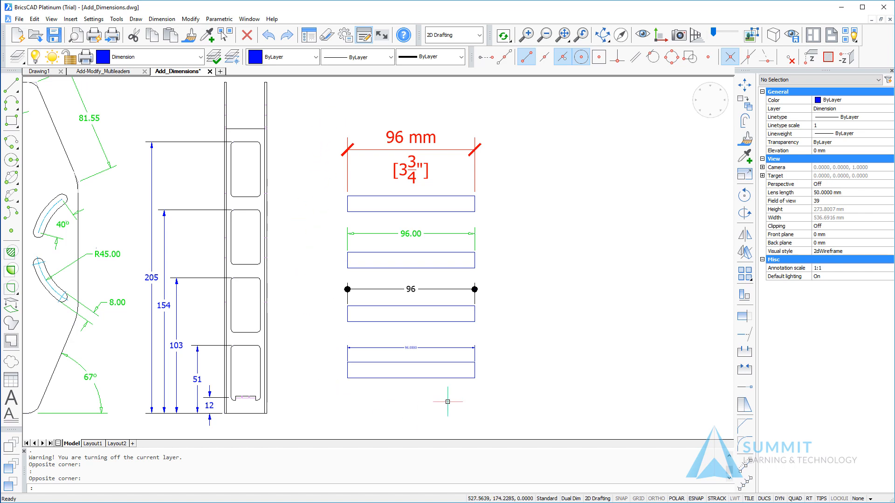
{"action": "mouse_move", "coordinate": [342, 326]}
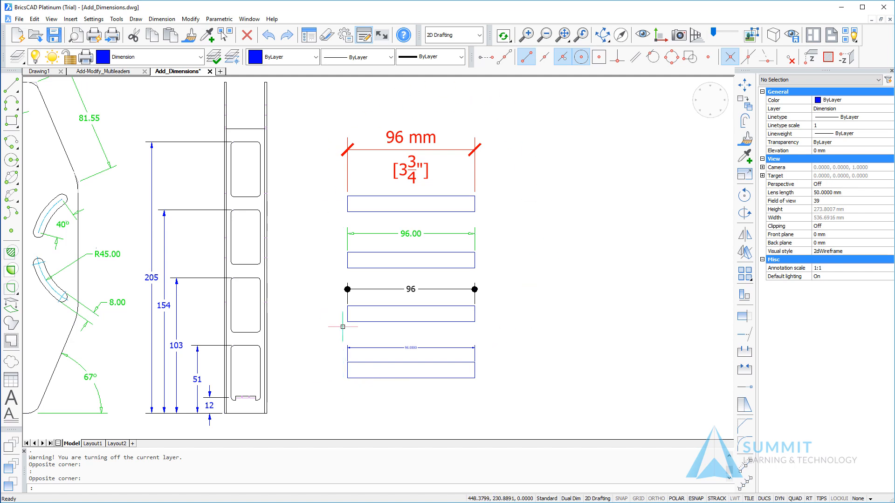
{"action": "mouse_move", "coordinate": [341, 249]}
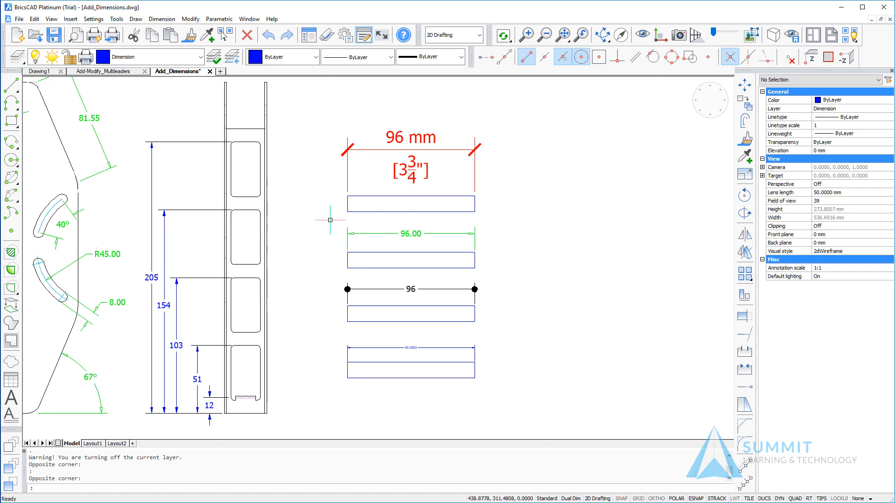
{"action": "mouse_move", "coordinate": [332, 217]}
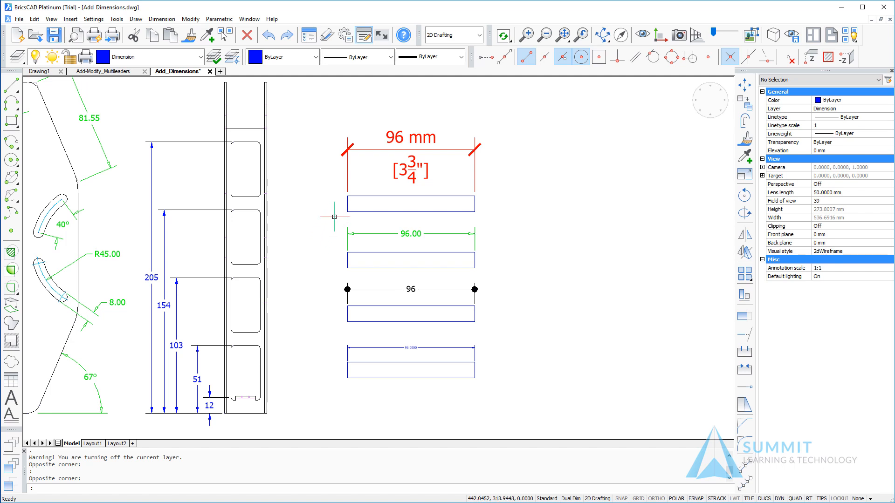
{"action": "mouse_move", "coordinate": [335, 226]}
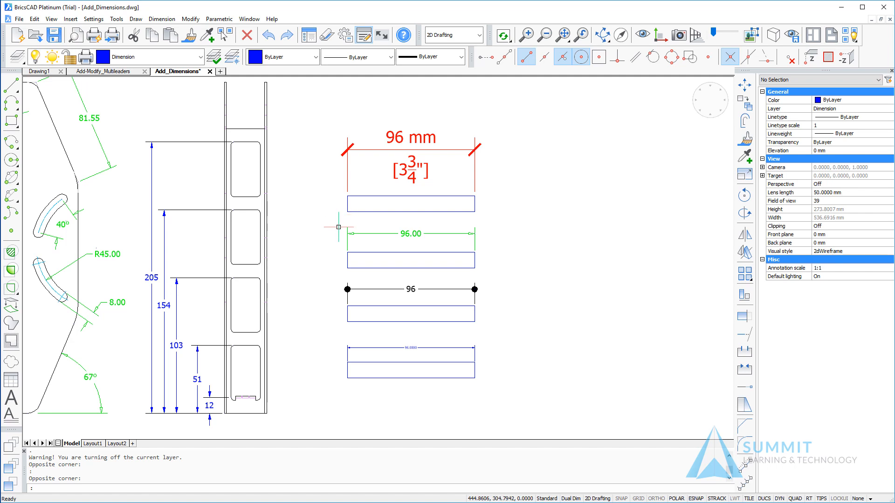
{"action": "mouse_move", "coordinate": [370, 360]}
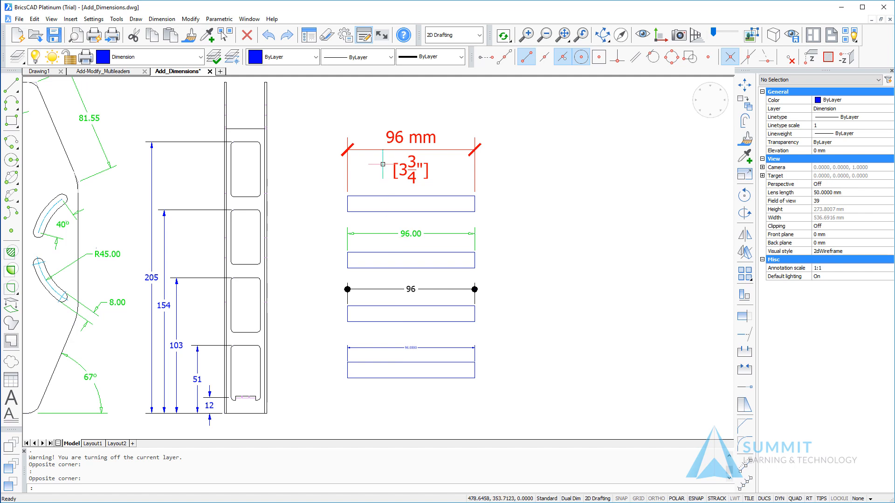
{"action": "mouse_move", "coordinate": [485, 289]}
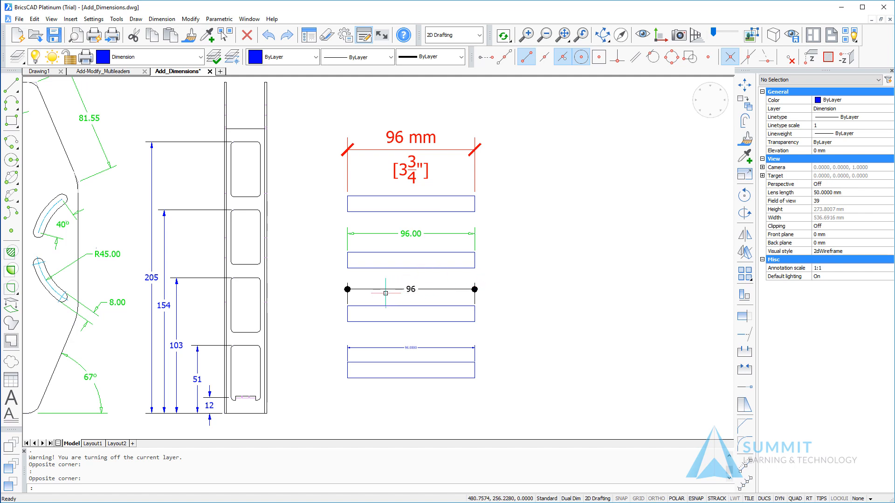
{"action": "mouse_move", "coordinate": [493, 298]}
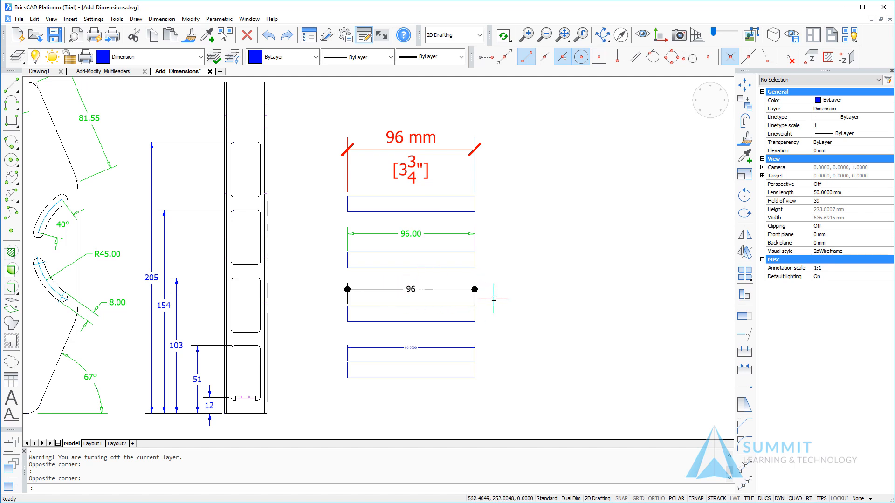
{"action": "mouse_move", "coordinate": [381, 296]}
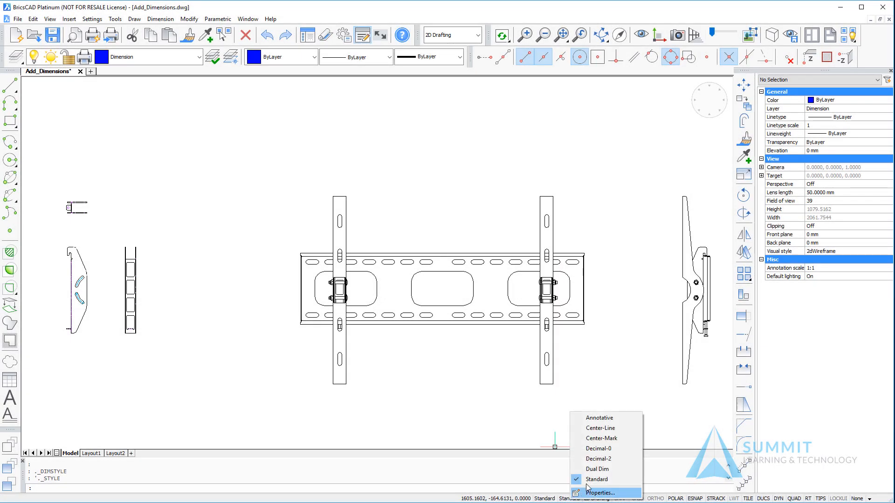
{"action": "mouse_move", "coordinate": [592, 469]}
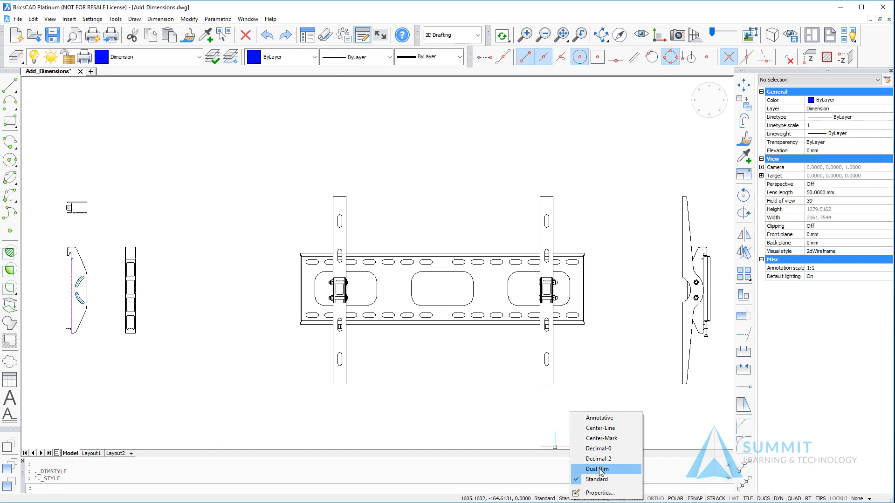
{"action": "mouse_move", "coordinate": [602, 459]}
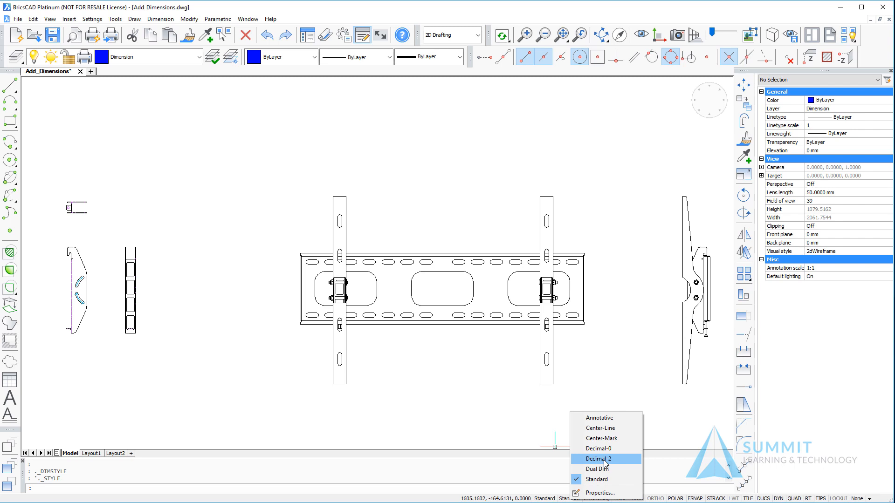
Make Decimal-2 the current dimension style from the status bar list.
{"action": "left_click", "coordinate": [603, 459]}
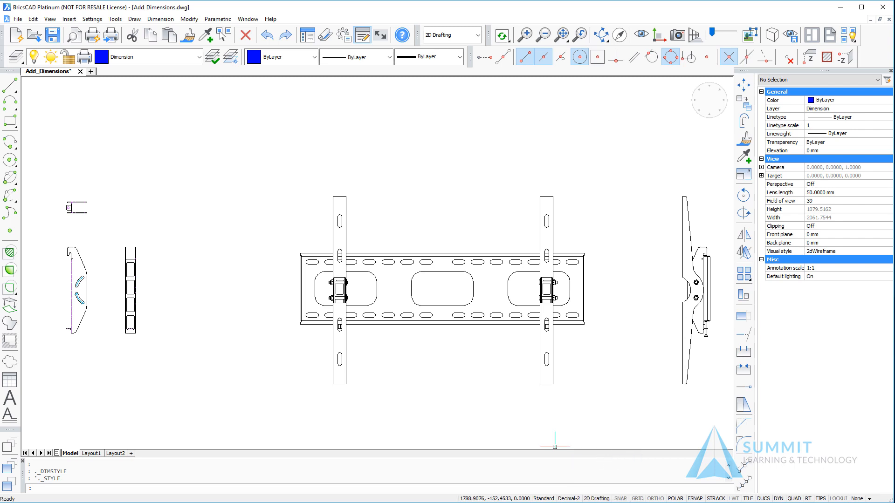
{"action": "mouse_move", "coordinate": [592, 452]}
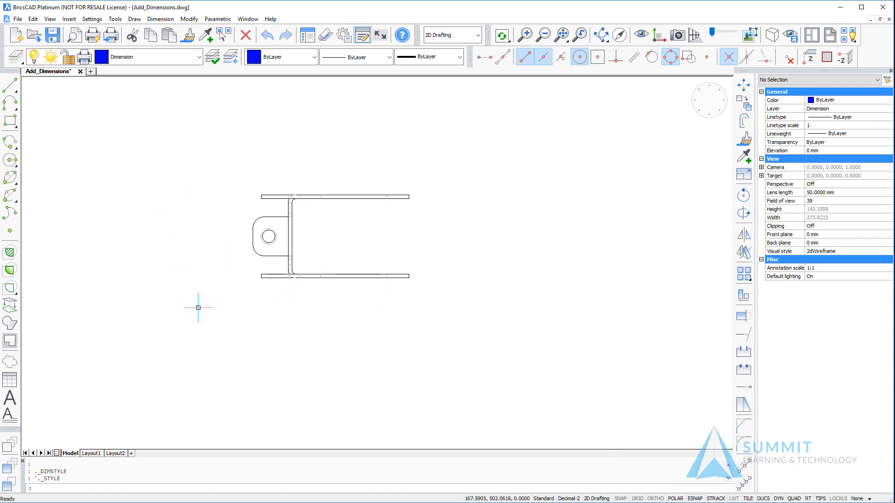
Add linear dimensions for the 56.89 bottom width and 15.00 tab height.
{"action": "left_click", "coordinate": [197, 308]}
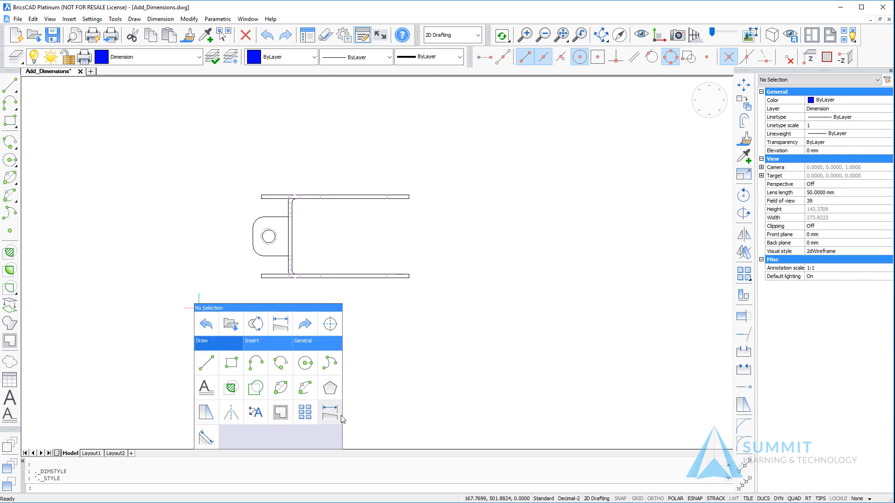
{"action": "mouse_move", "coordinate": [334, 419]}
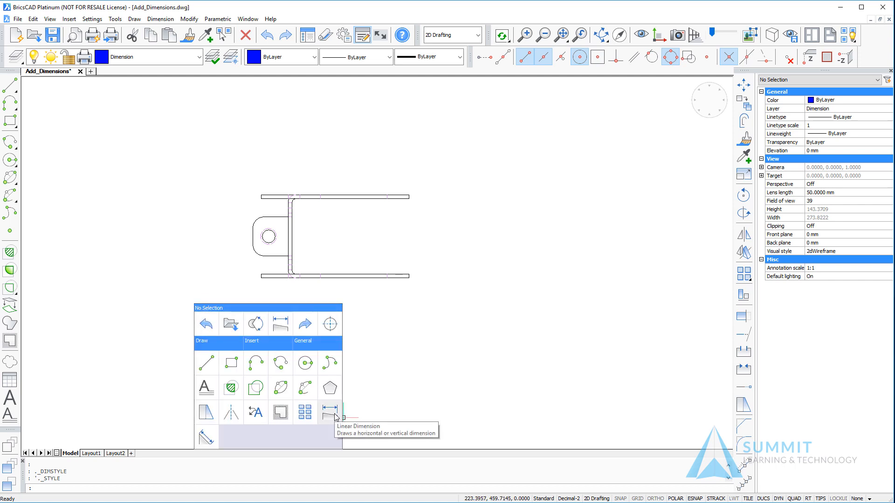
{"action": "left_click", "coordinate": [330, 411]}
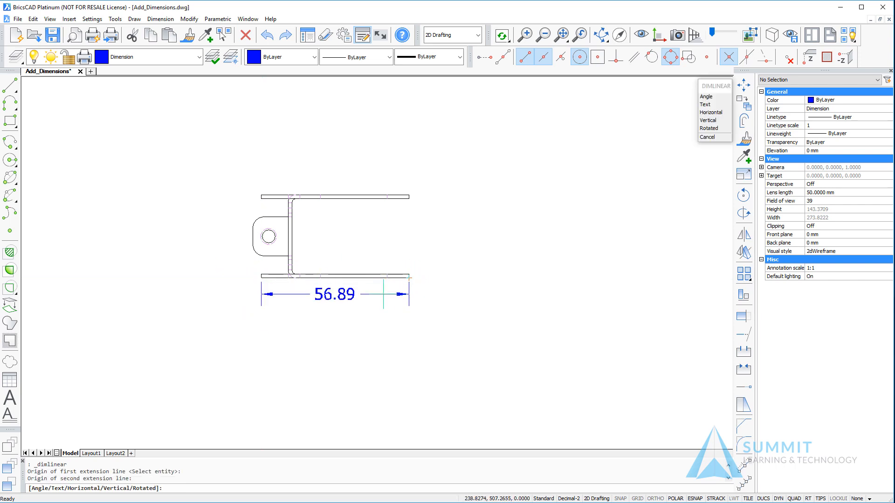
{"action": "left_click", "coordinate": [198, 322]}
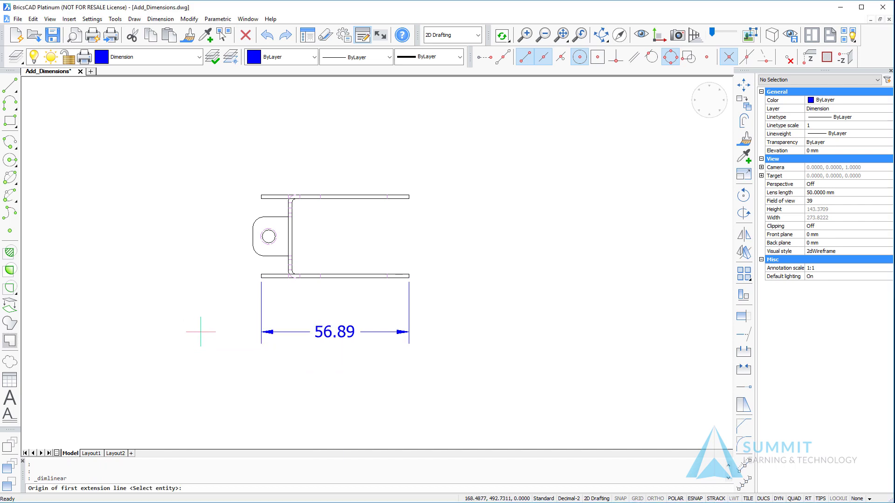
{"action": "mouse_move", "coordinate": [262, 217]}
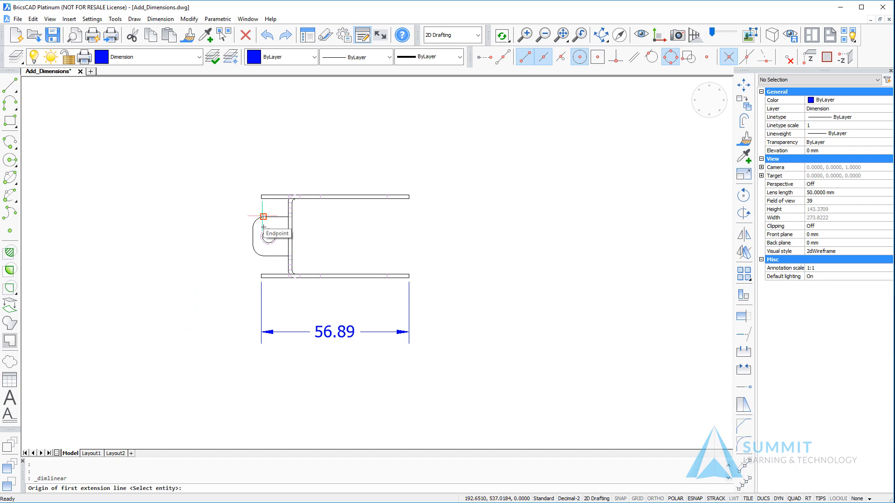
{"action": "left_click", "coordinate": [263, 216]}
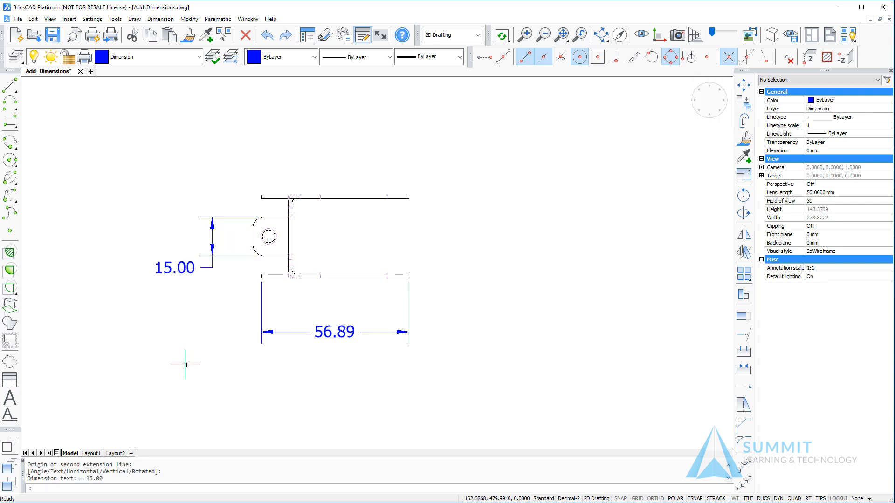
{"action": "mouse_move", "coordinate": [237, 447]}
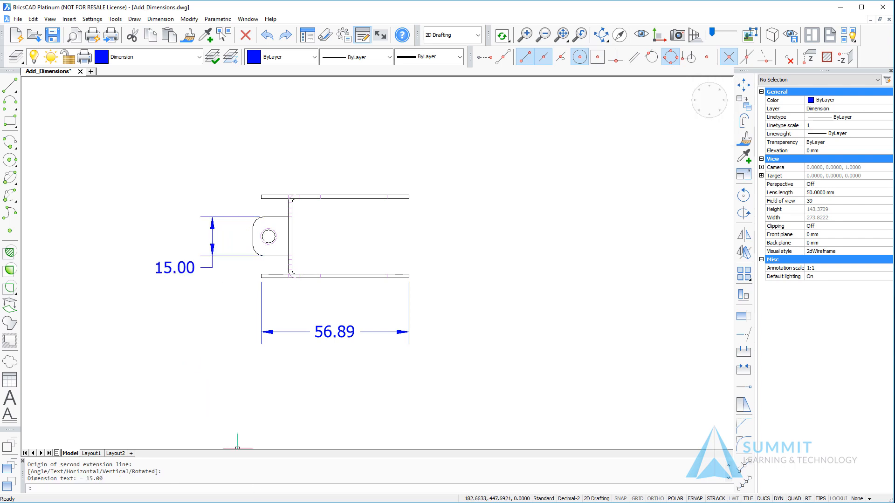
{"action": "mouse_move", "coordinate": [452, 379]}
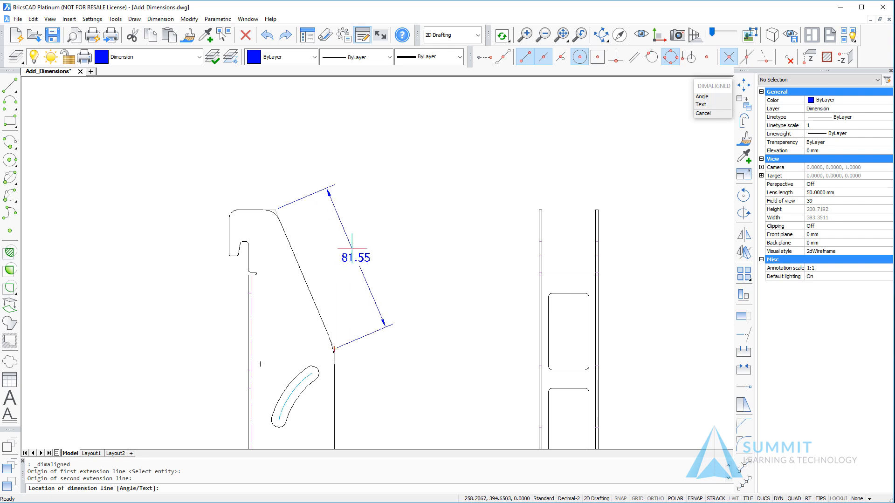
Add aligned dimensions: 81.55 along the slanted edge and 8.00 across the lower slot.
{"action": "left_click", "coordinate": [333, 225]}
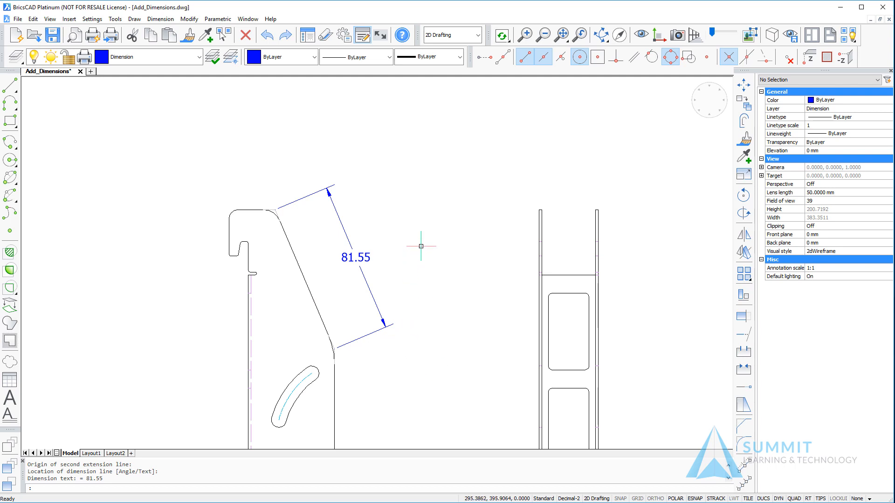
{"action": "mouse_move", "coordinate": [426, 215]}
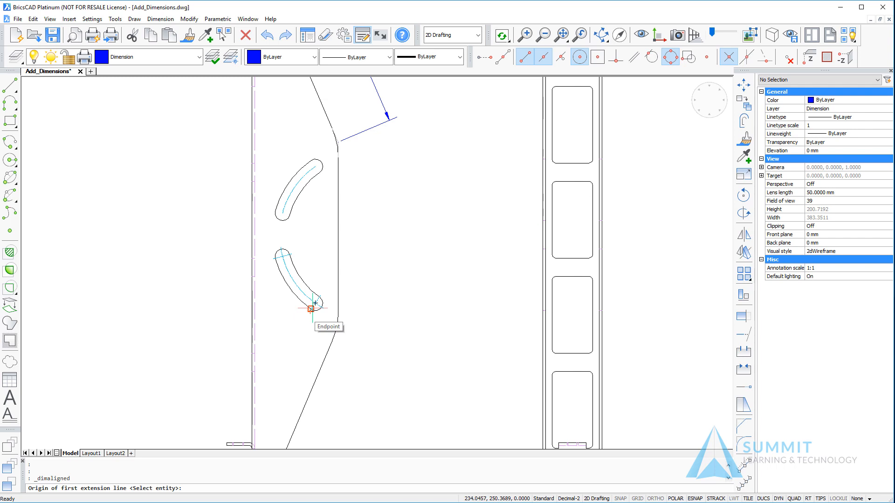
{"action": "left_click", "coordinate": [309, 309]}
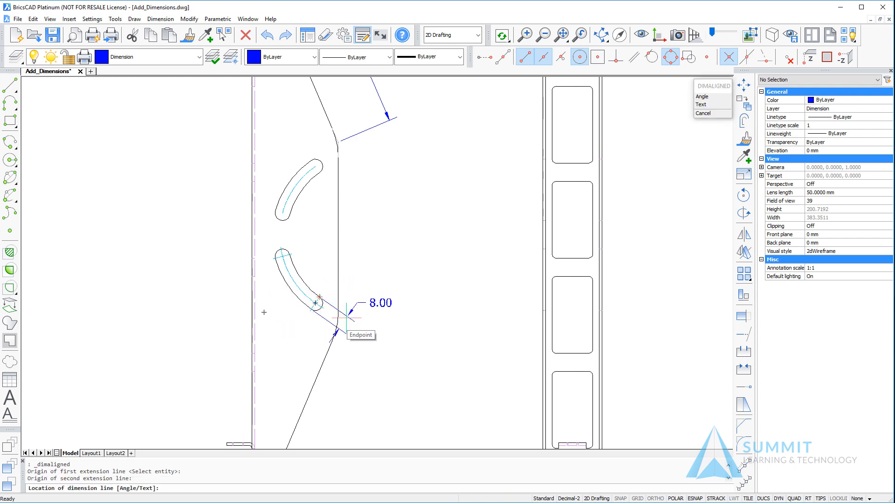
{"action": "mouse_move", "coordinate": [364, 330]}
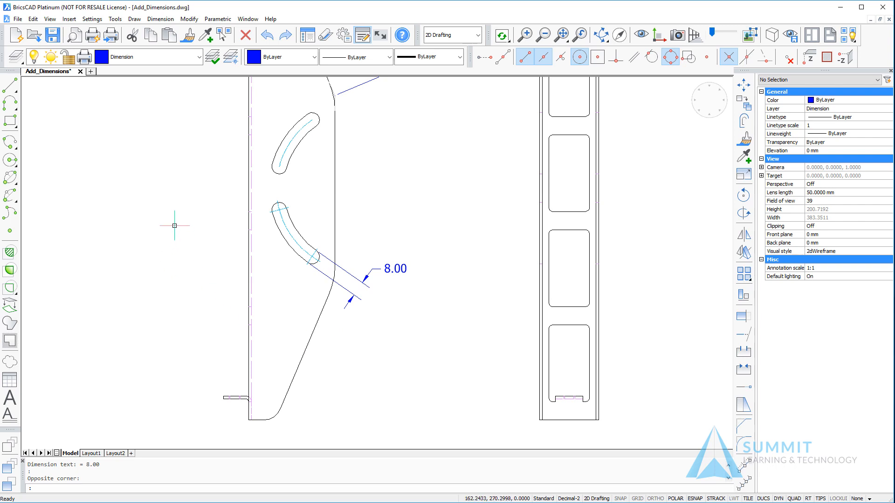
{"action": "mouse_move", "coordinate": [172, 219]}
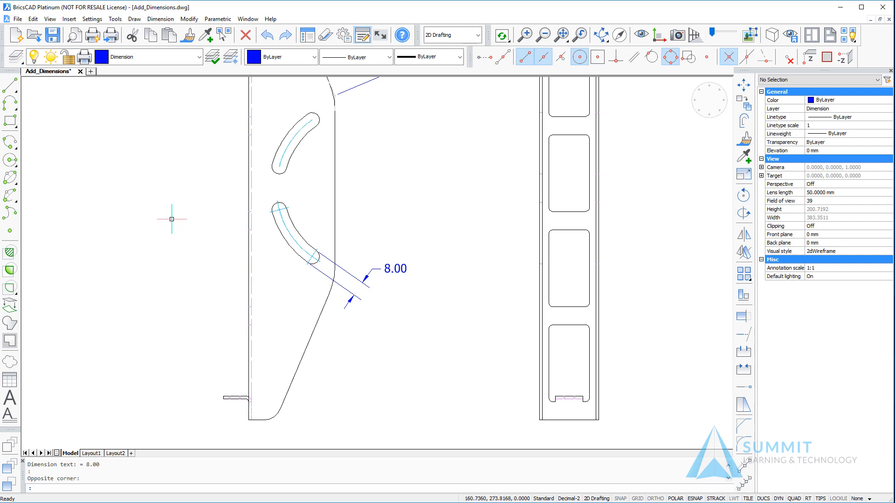
Dimension the 67° angle between the slanted edge and base line, then a 10° angle.
{"action": "left_click", "coordinate": [161, 19]}
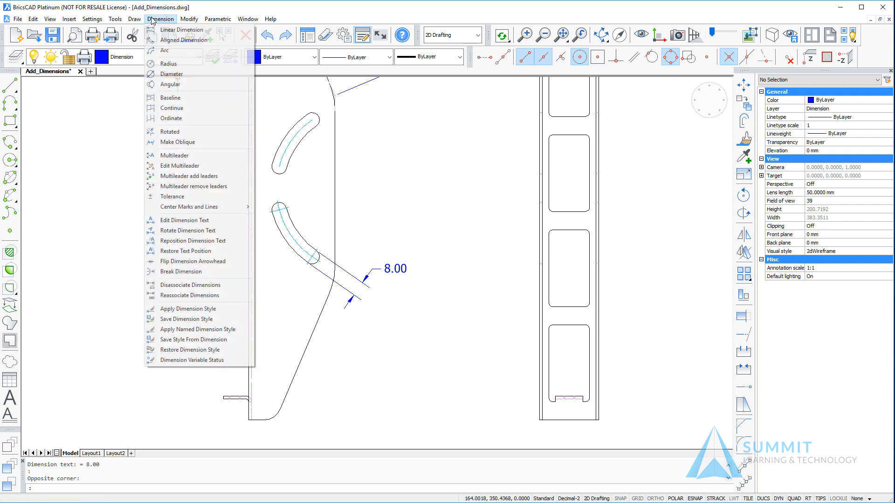
{"action": "left_click", "coordinate": [170, 84]}
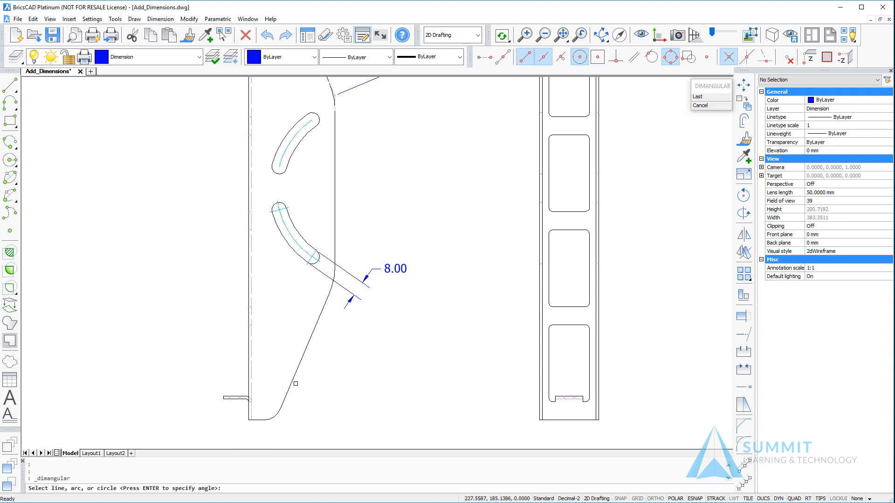
{"action": "left_click", "coordinate": [295, 384]}
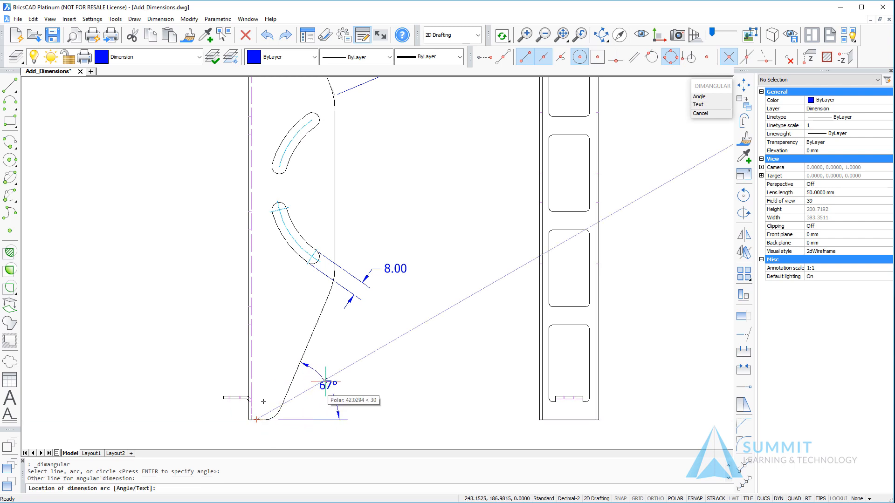
{"action": "mouse_move", "coordinate": [337, 370]}
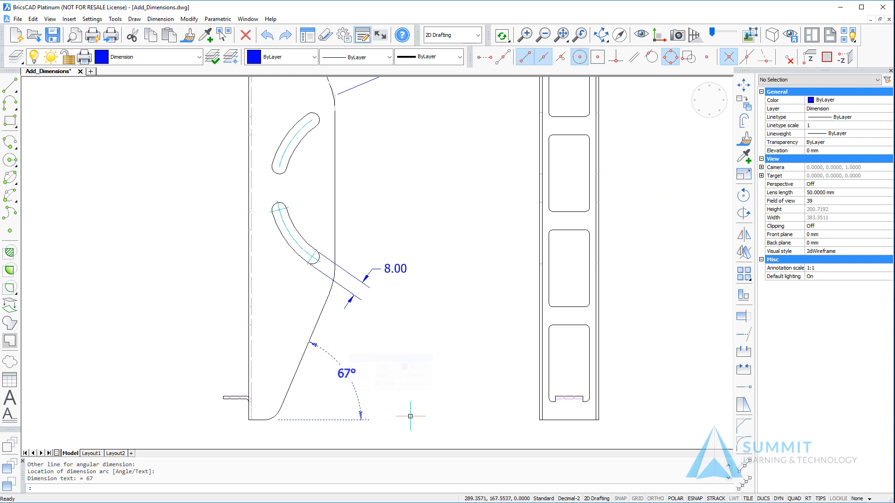
{"action": "left_click", "coordinate": [410, 416]}
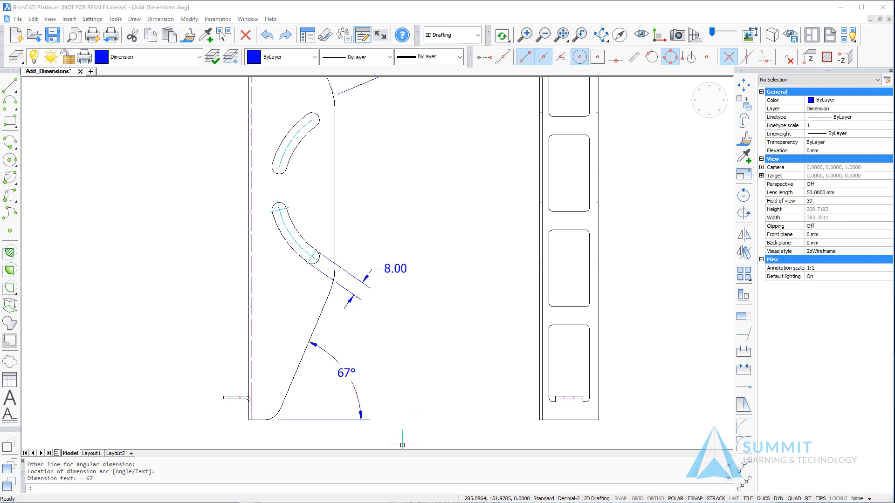
{"action": "mouse_move", "coordinate": [176, 296]}
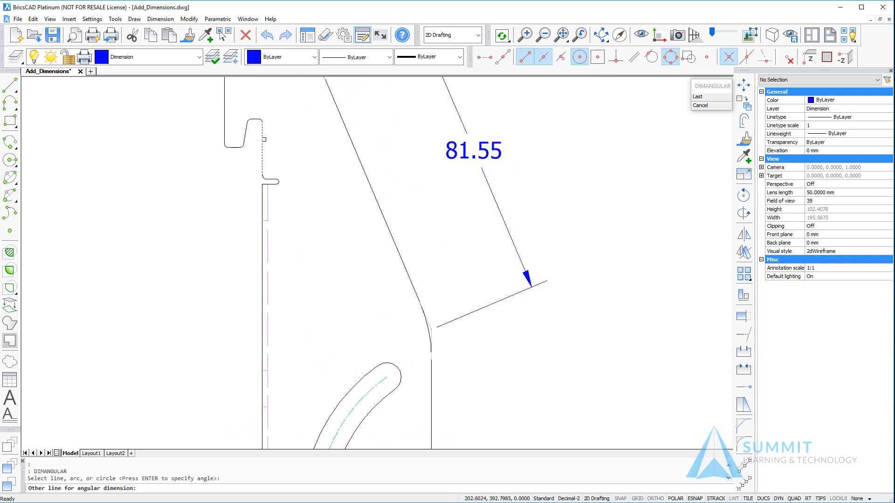
{"action": "left_click", "coordinate": [246, 135]}
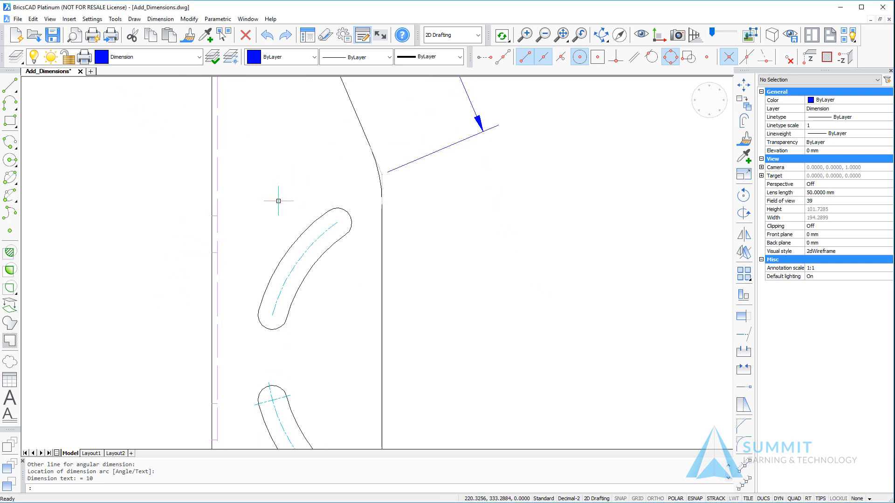
{"action": "mouse_move", "coordinate": [177, 220]}
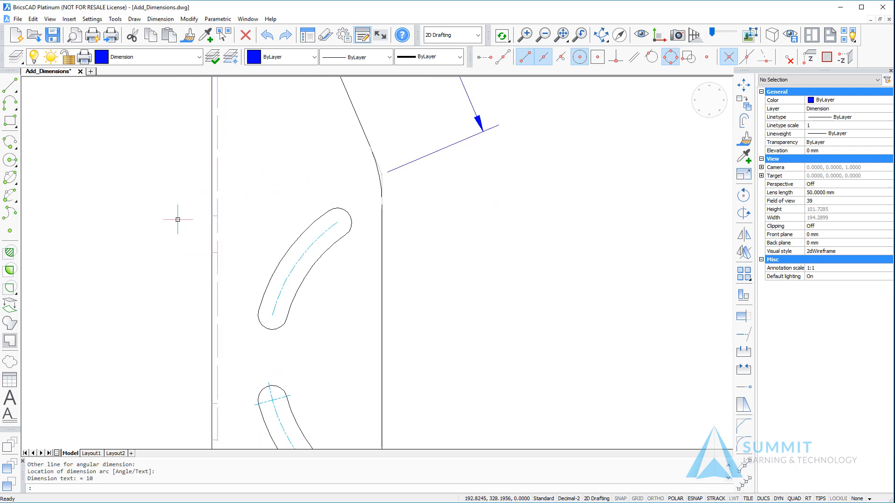
Give the upper slot a 31.42 arc-length dimension and a 40° angular dimension.
{"action": "left_click", "coordinate": [160, 18]}
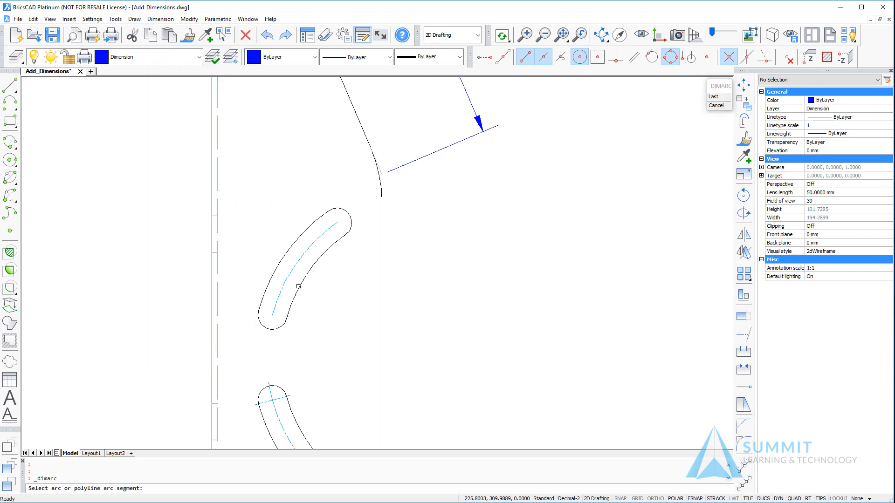
{"action": "left_click", "coordinate": [298, 287]}
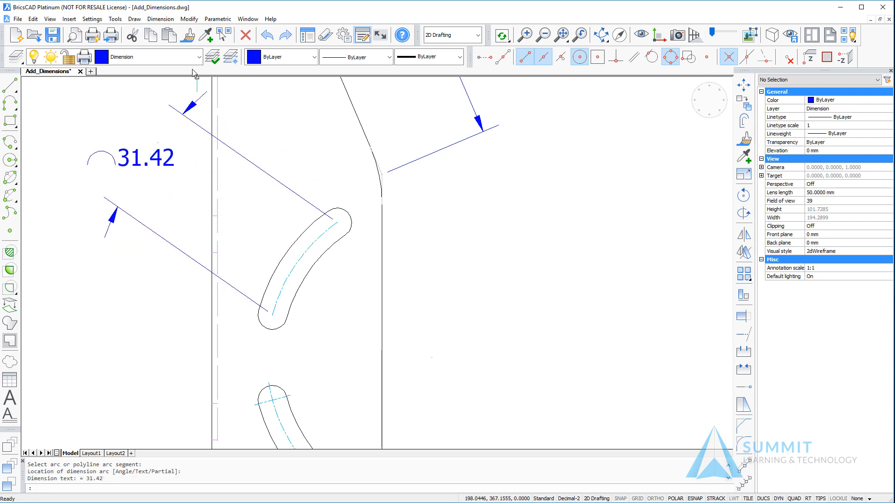
{"action": "left_click", "coordinate": [163, 19]}
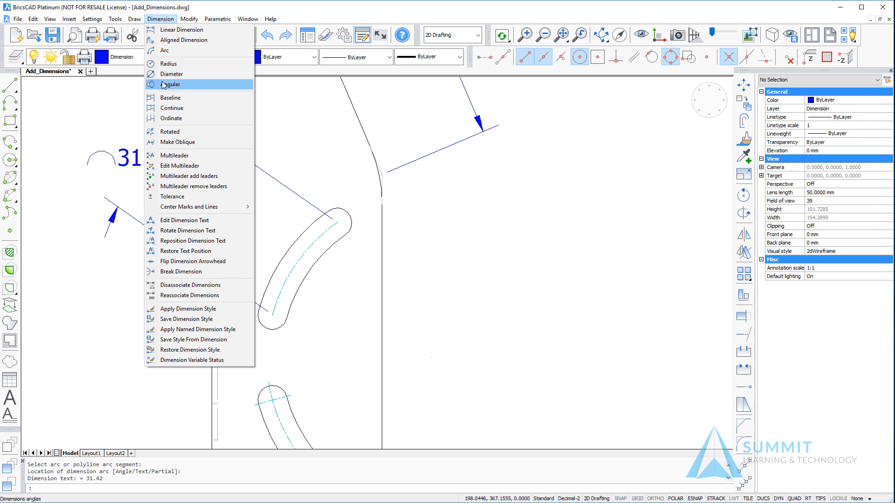
{"action": "left_click", "coordinate": [170, 85]}
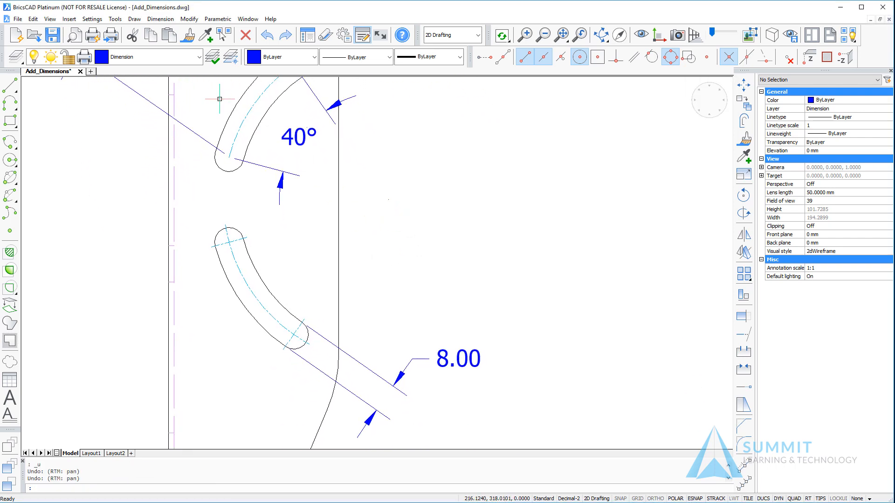
Dimension the lower curved slot arc with an R45.00 radius dimension.
{"action": "left_click", "coordinate": [160, 18]}
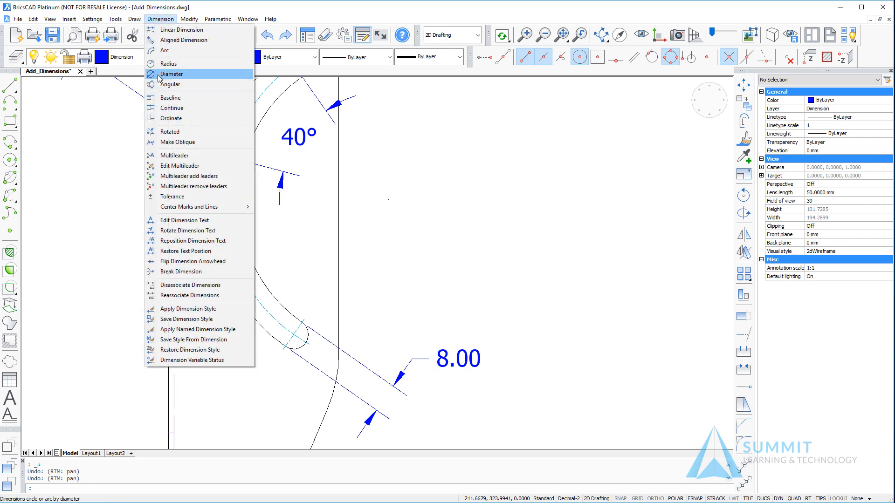
{"action": "mouse_move", "coordinate": [168, 64]}
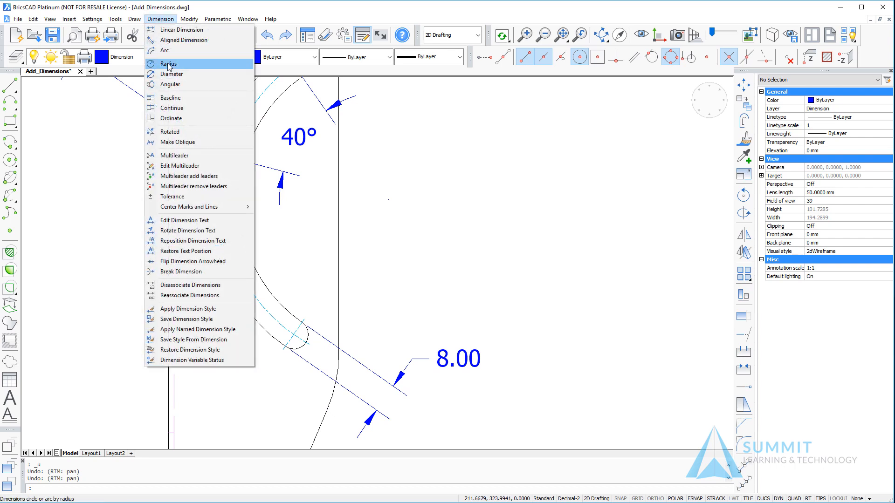
{"action": "left_click", "coordinate": [168, 63]}
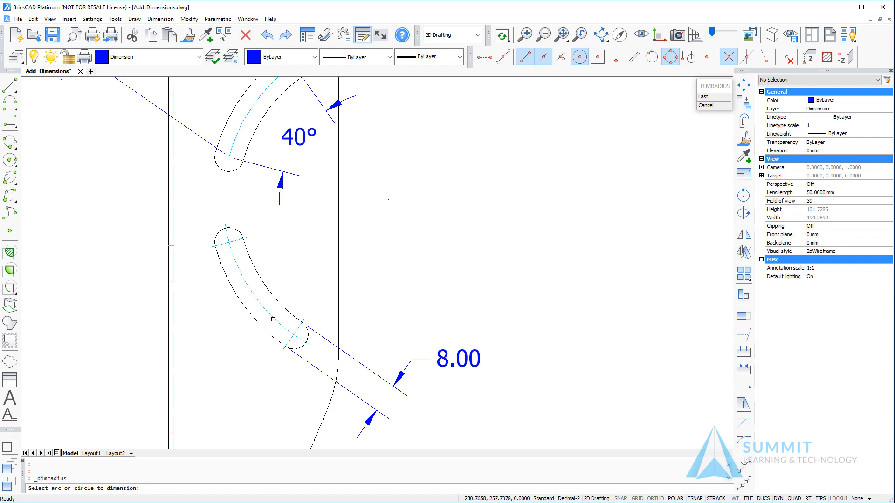
{"action": "left_click", "coordinate": [272, 320]}
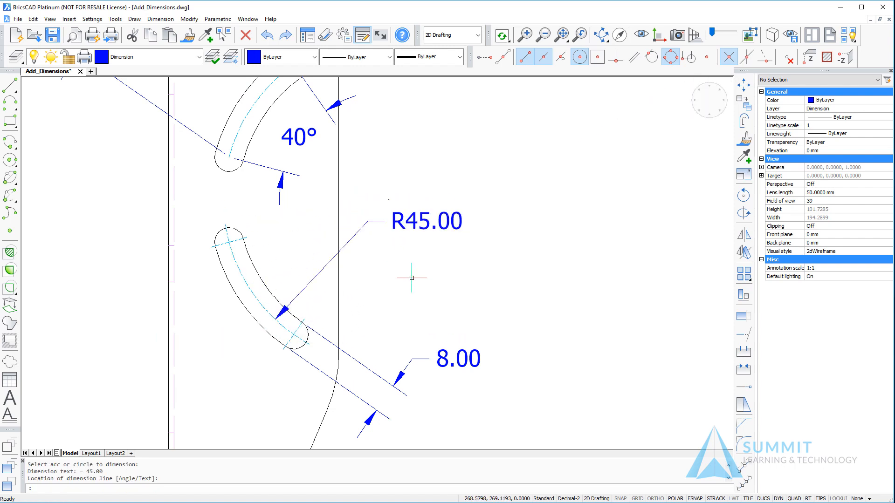
{"action": "mouse_move", "coordinate": [405, 311]}
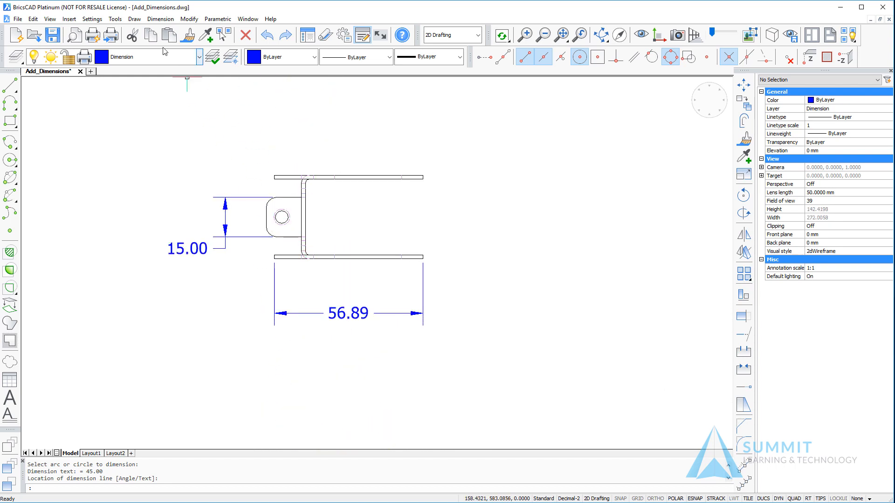
Label the tab's small hole with a Ø4.92 diameter dimension.
{"action": "left_click", "coordinate": [161, 18]}
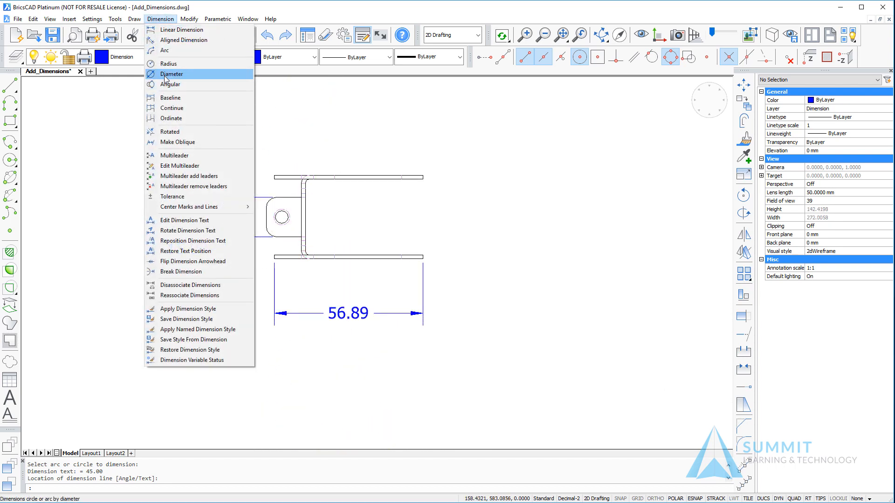
{"action": "left_click", "coordinate": [171, 74]}
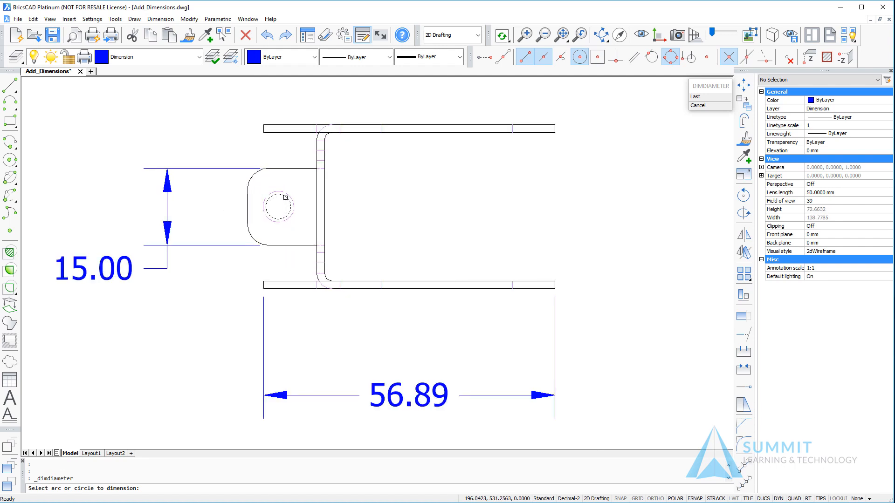
{"action": "left_click", "coordinate": [277, 207]}
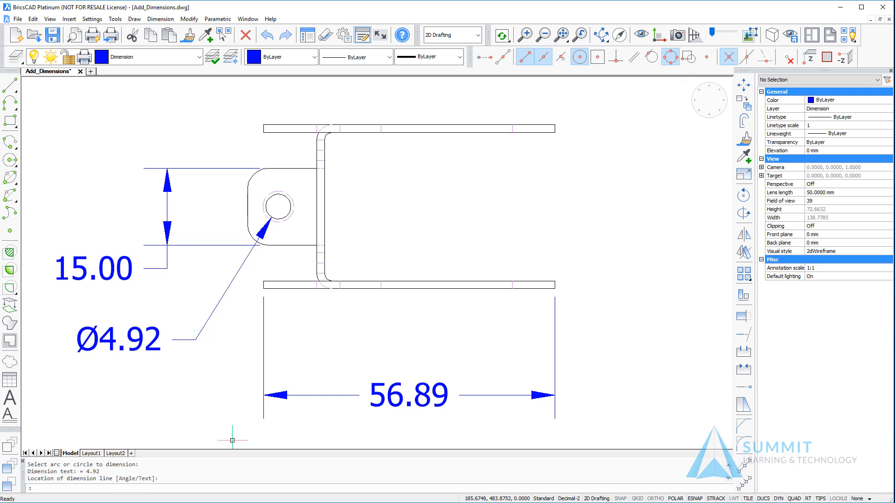
{"action": "mouse_move", "coordinate": [512, 450]}
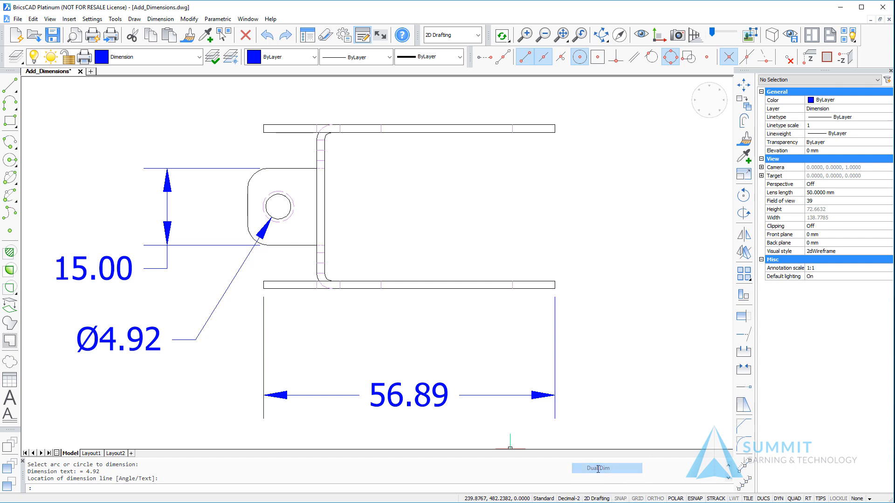
Add dual mm/inch linear dimensions: 823 mm width, 945 mm upright height, 80 mm depth.
{"action": "scroll", "scroll_direction": "down", "scroll_amount": 3}
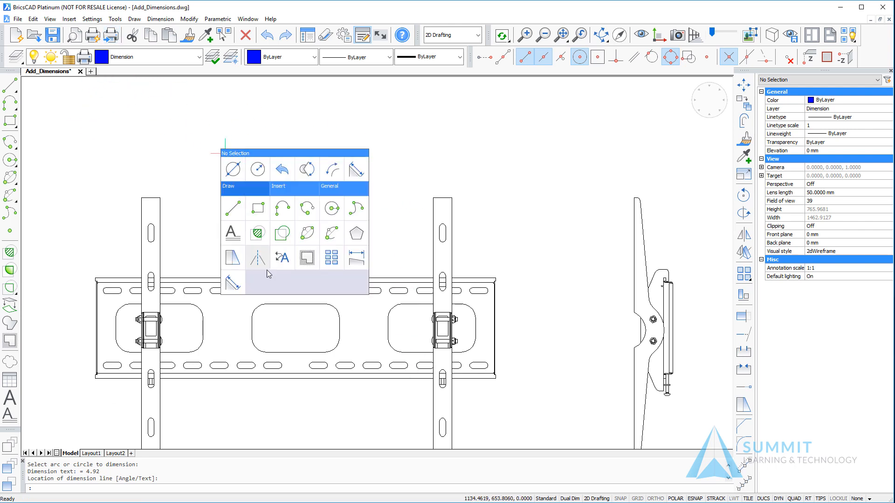
{"action": "mouse_move", "coordinate": [356, 257]}
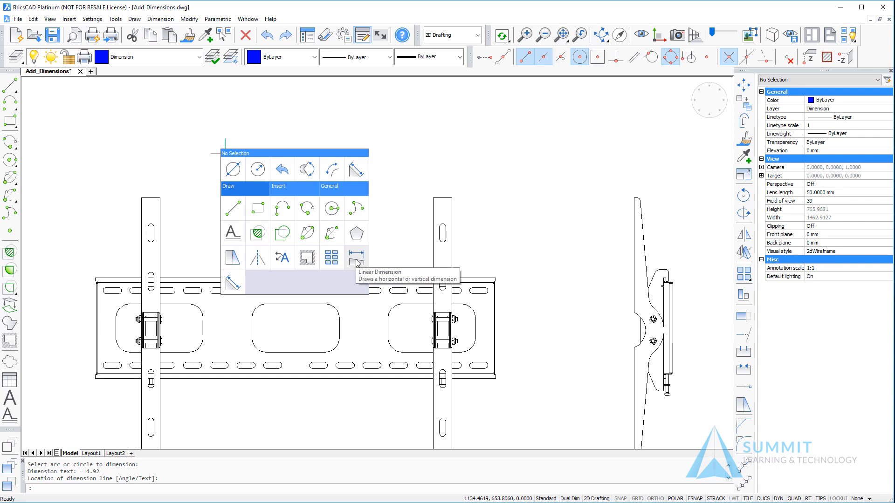
{"action": "left_click", "coordinate": [357, 258]}
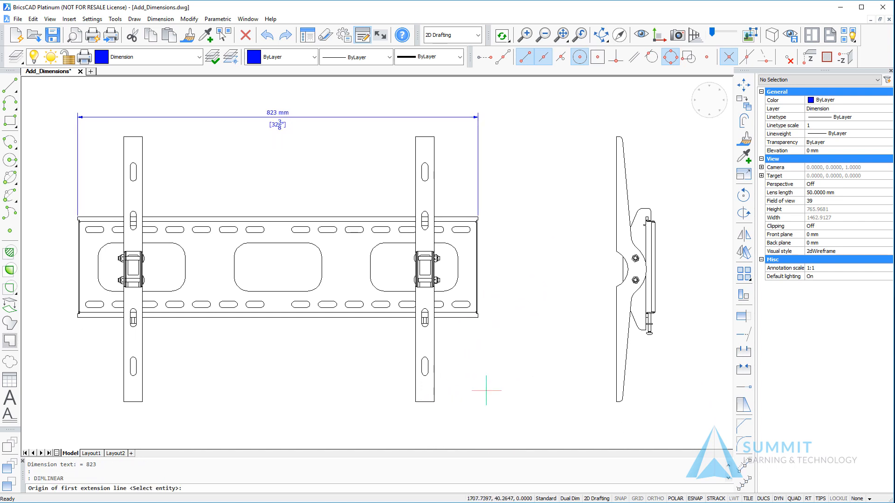
{"action": "mouse_move", "coordinate": [434, 415]}
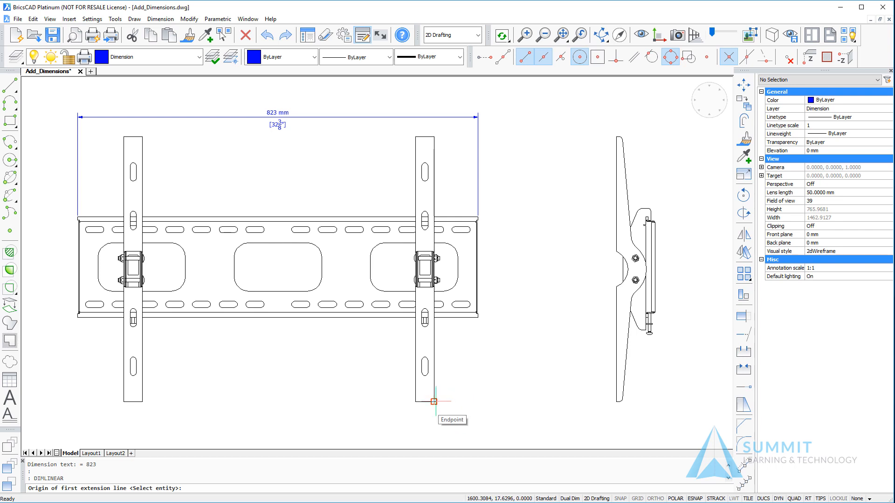
{"action": "left_click", "coordinate": [434, 402]}
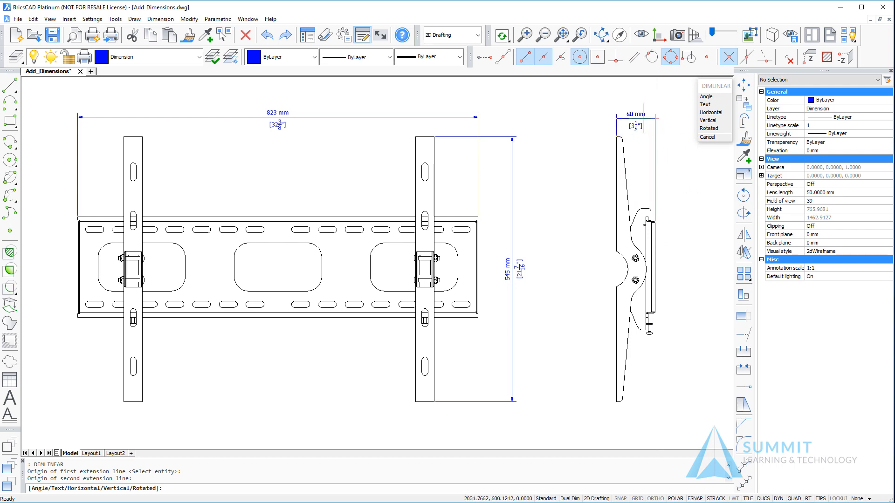
{"action": "mouse_move", "coordinate": [478, 127]}
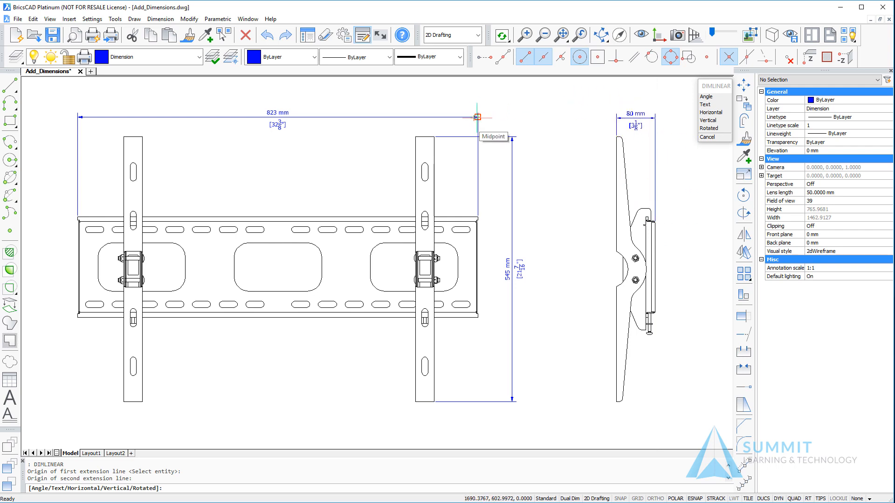
{"action": "mouse_move", "coordinate": [566, 116]}
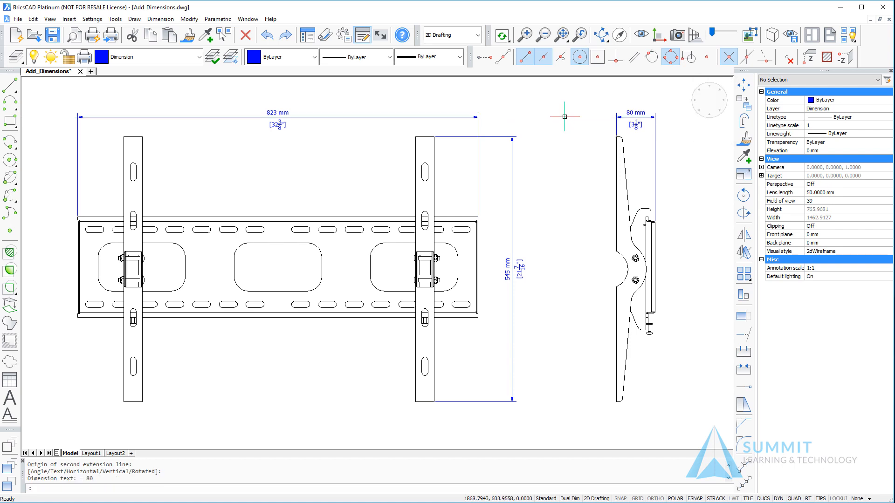
{"action": "mouse_move", "coordinate": [552, 357]}
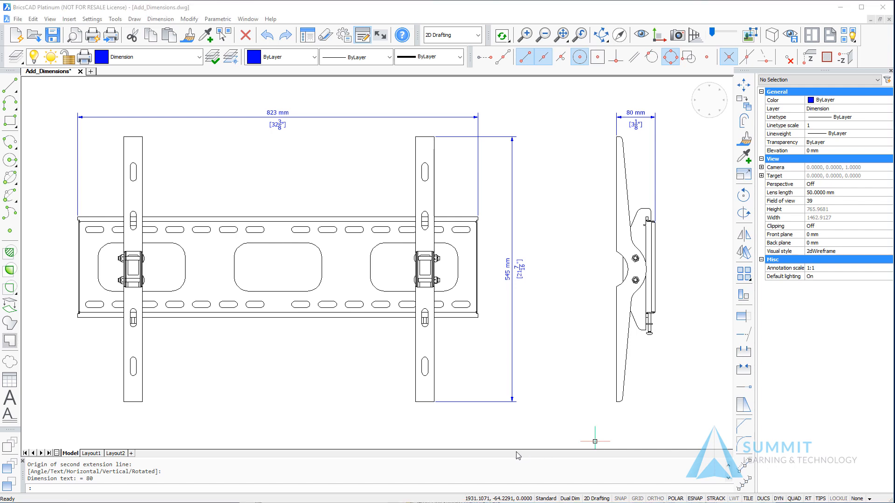
Make Decimal-0 current, dimension the right upright base at 109, and continue toward the left upright.
{"action": "left_click", "coordinate": [595, 498]}
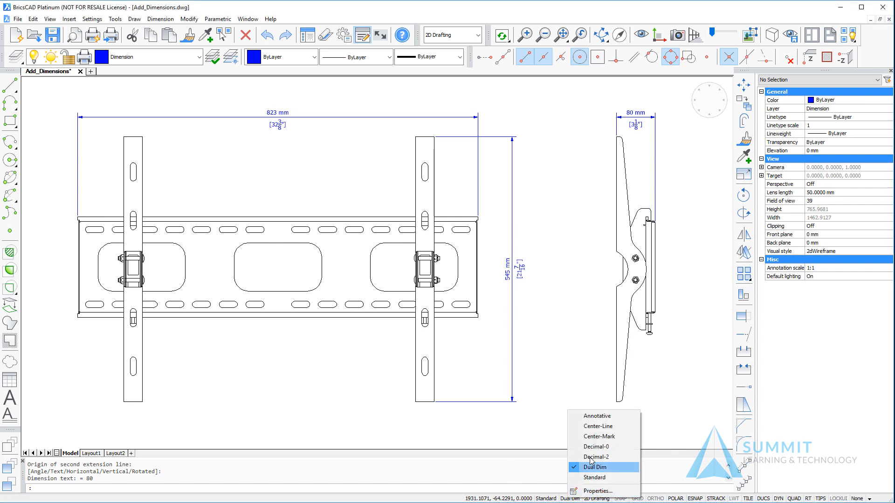
{"action": "mouse_move", "coordinate": [597, 446]}
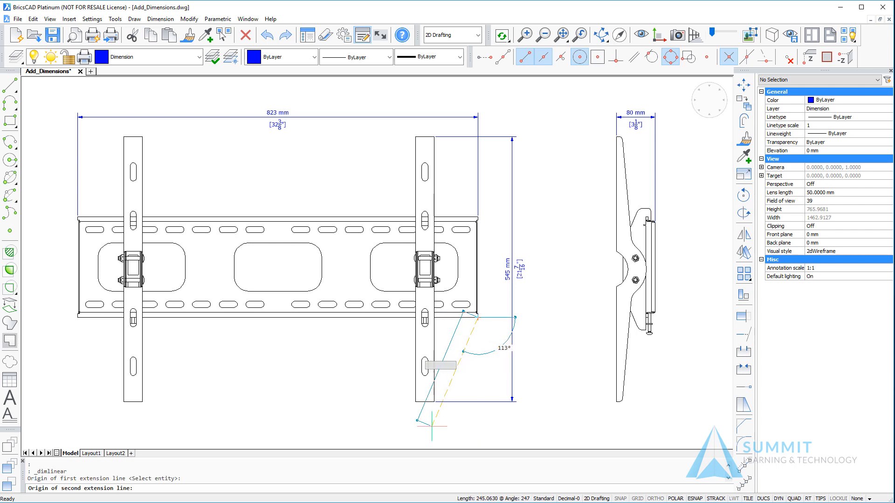
{"action": "mouse_move", "coordinate": [423, 372]}
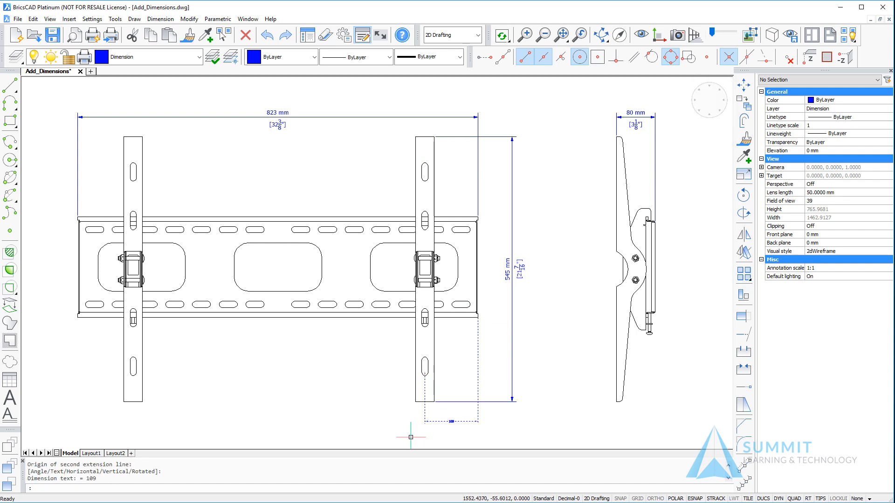
{"action": "left_click", "coordinate": [164, 19]}
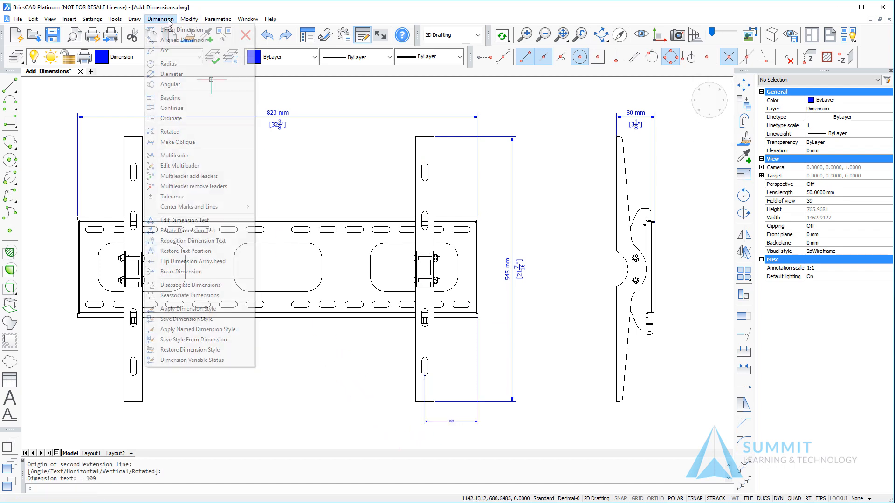
{"action": "mouse_move", "coordinate": [172, 108]}
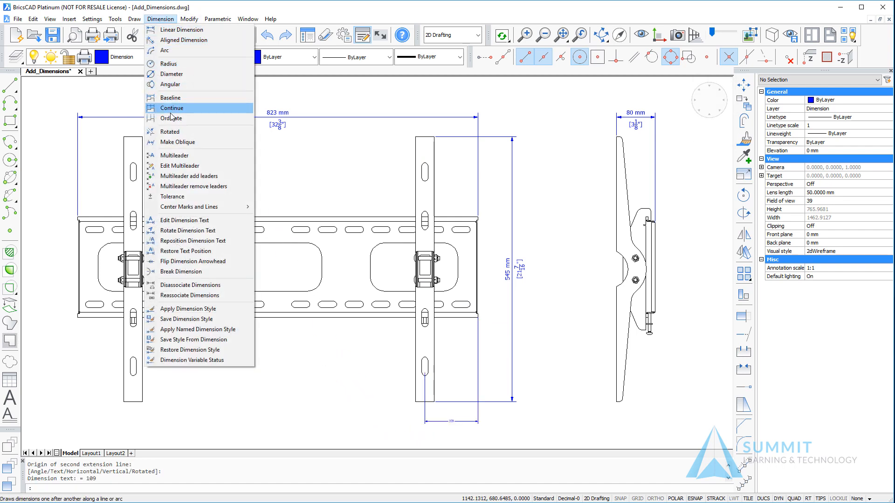
{"action": "left_click", "coordinate": [171, 107]}
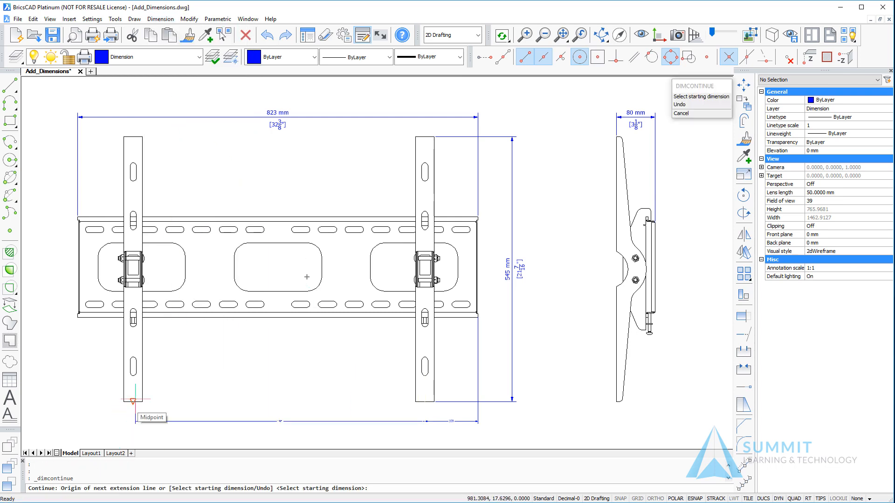
{"action": "mouse_move", "coordinate": [133, 372]}
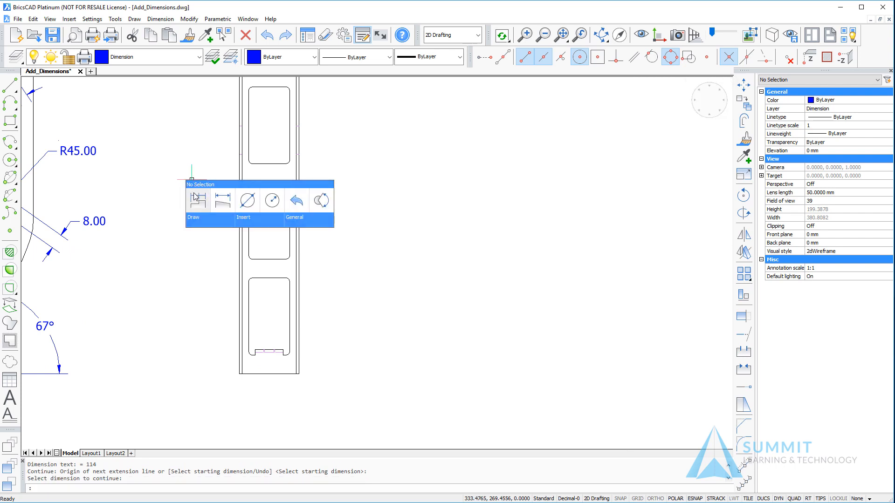
{"action": "mouse_move", "coordinate": [222, 200]}
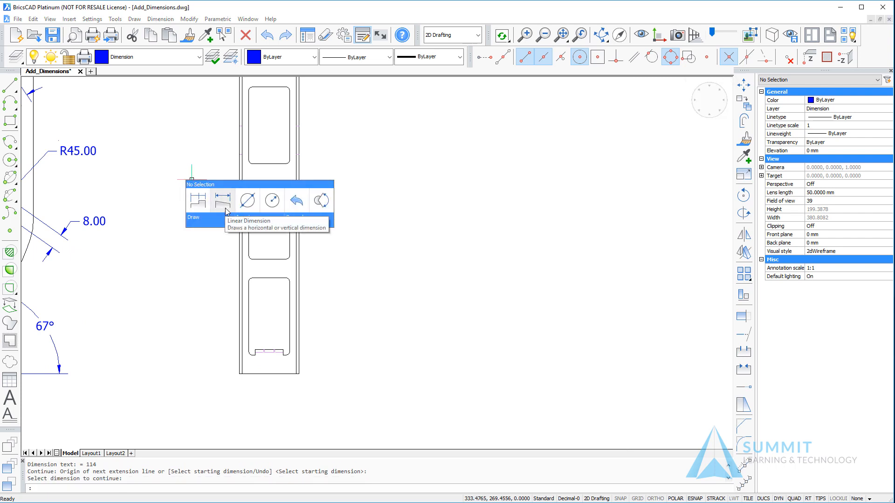
Dimension the upright slot at 10, then add baseline dimensions 50, 103, 154 and 205.
{"action": "left_click", "coordinate": [221, 199]}
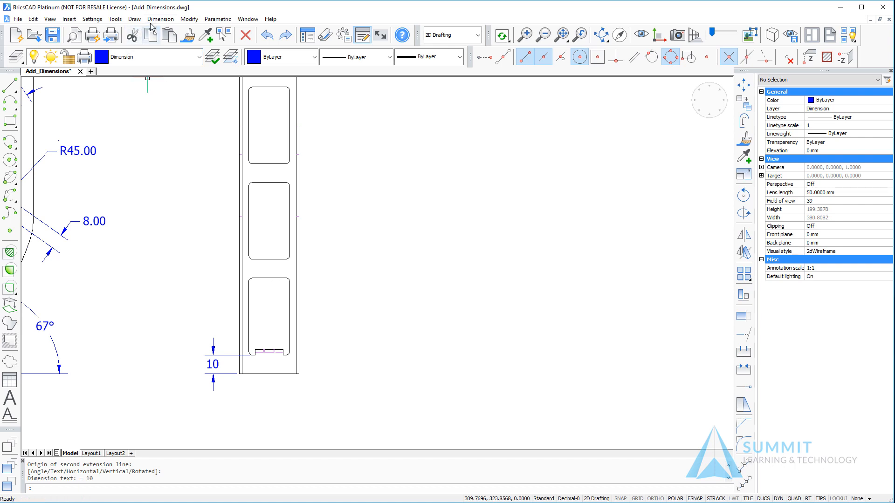
{"action": "left_click", "coordinate": [160, 18]}
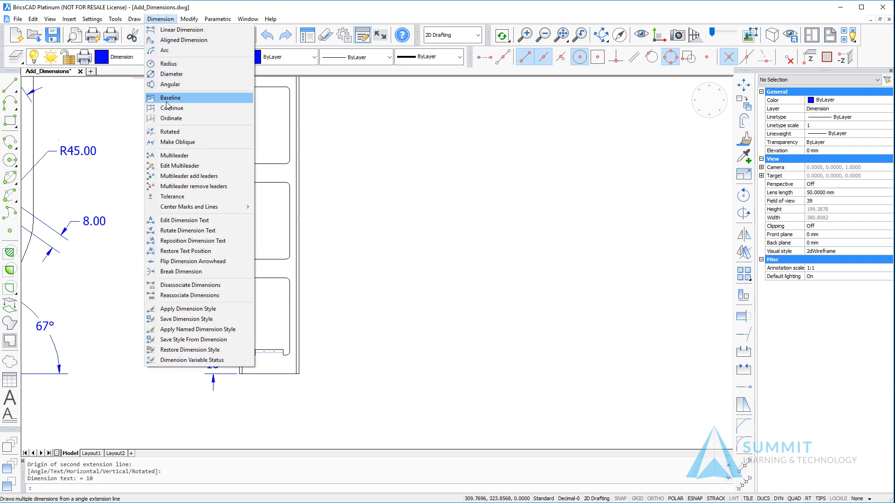
{"action": "left_click", "coordinate": [170, 98]}
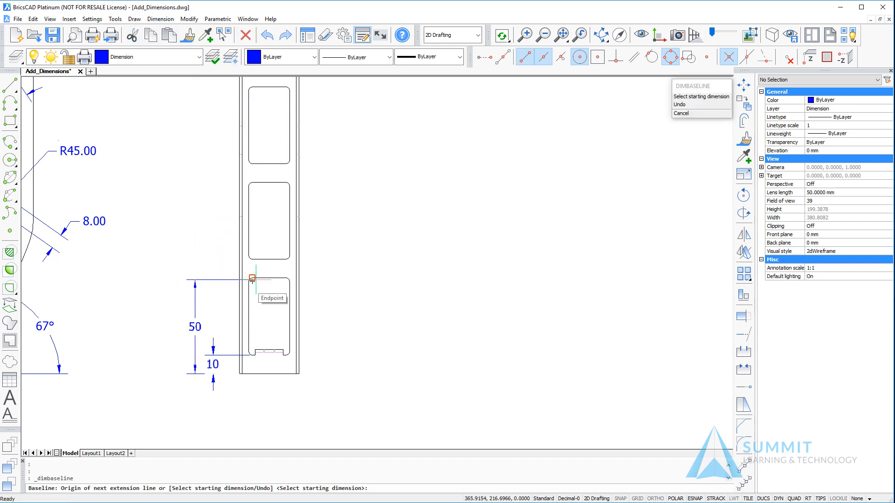
{"action": "left_click", "coordinate": [252, 278]}
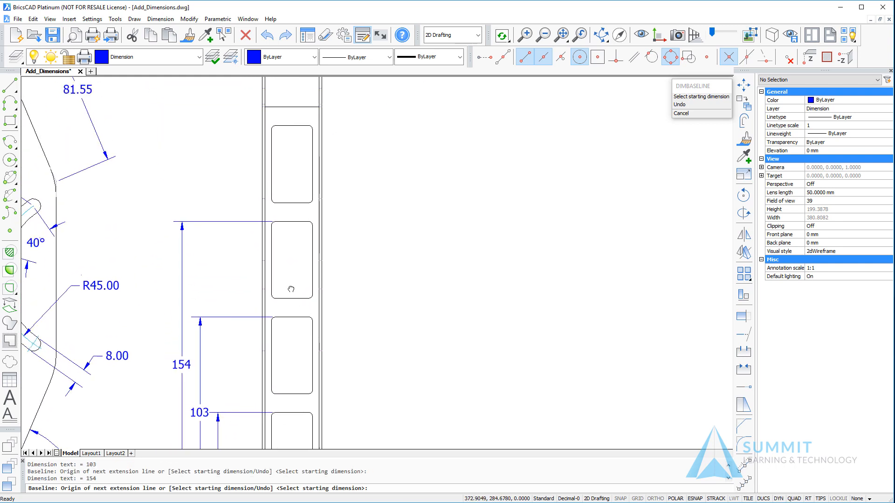
{"action": "left_click", "coordinate": [274, 126]}
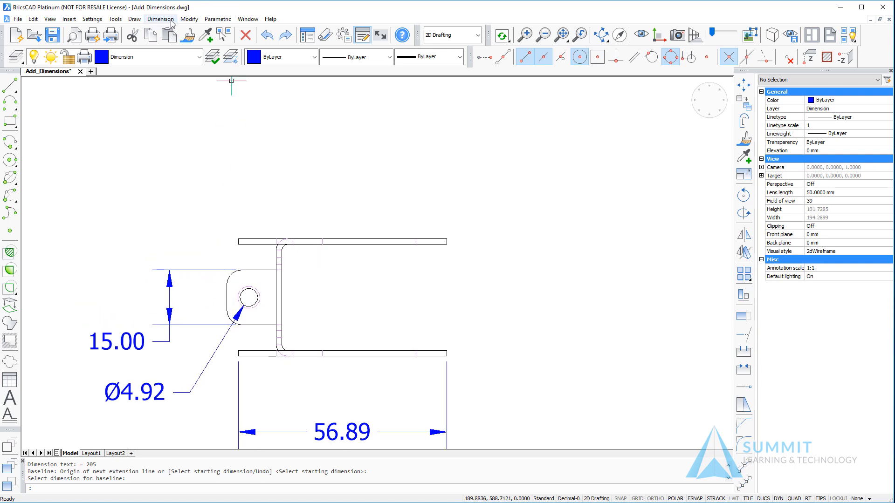
Place a center mark on the small hole in the bracket tab.
{"action": "left_click", "coordinate": [160, 19]}
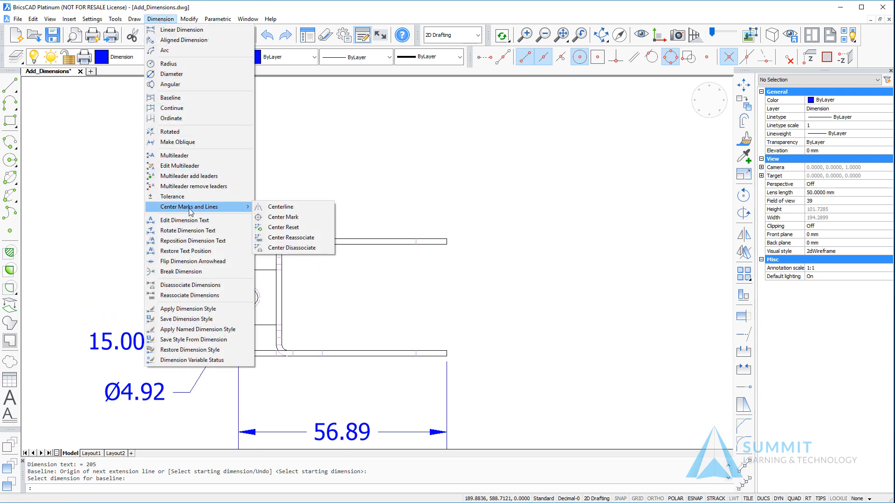
{"action": "mouse_move", "coordinate": [283, 217]}
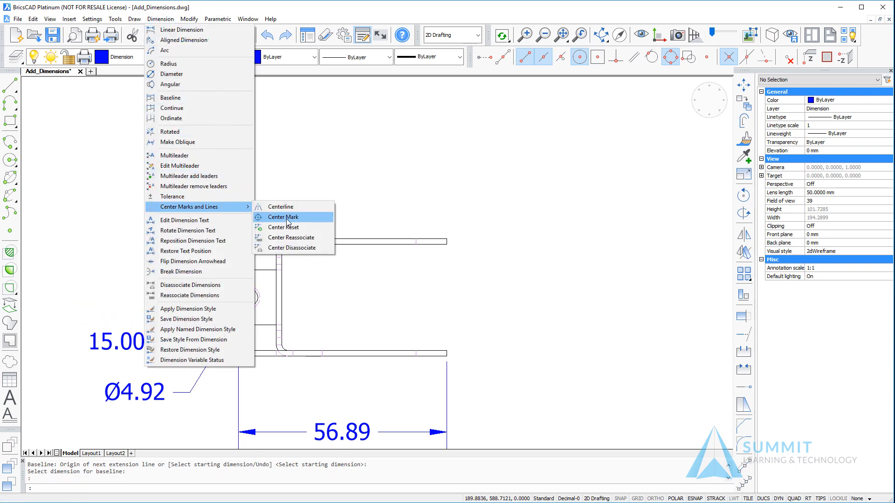
{"action": "left_click", "coordinate": [283, 217]}
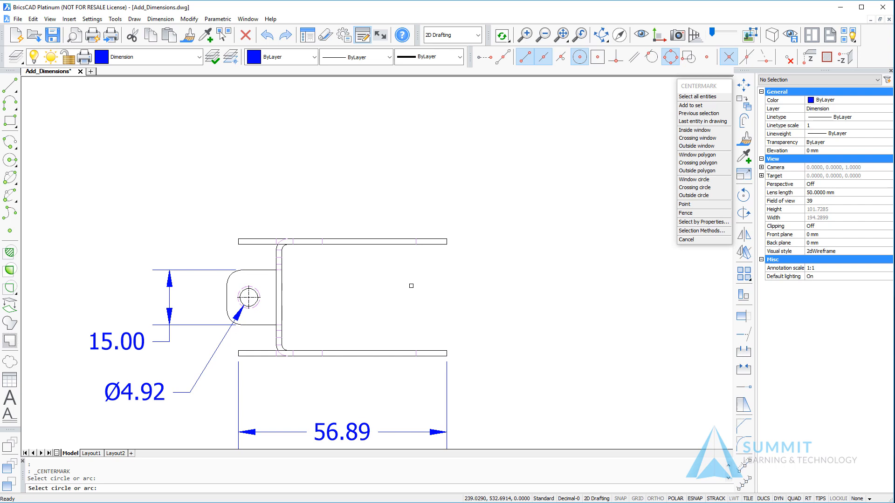
{"action": "left_click", "coordinate": [686, 240]}
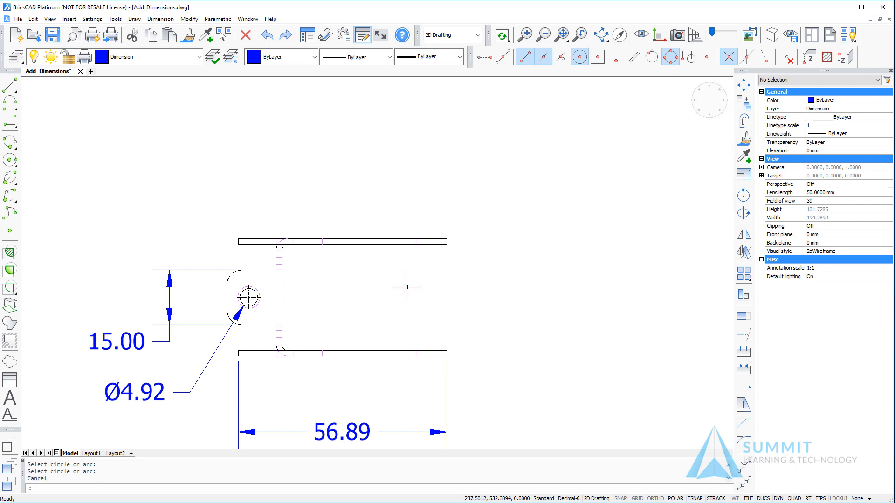